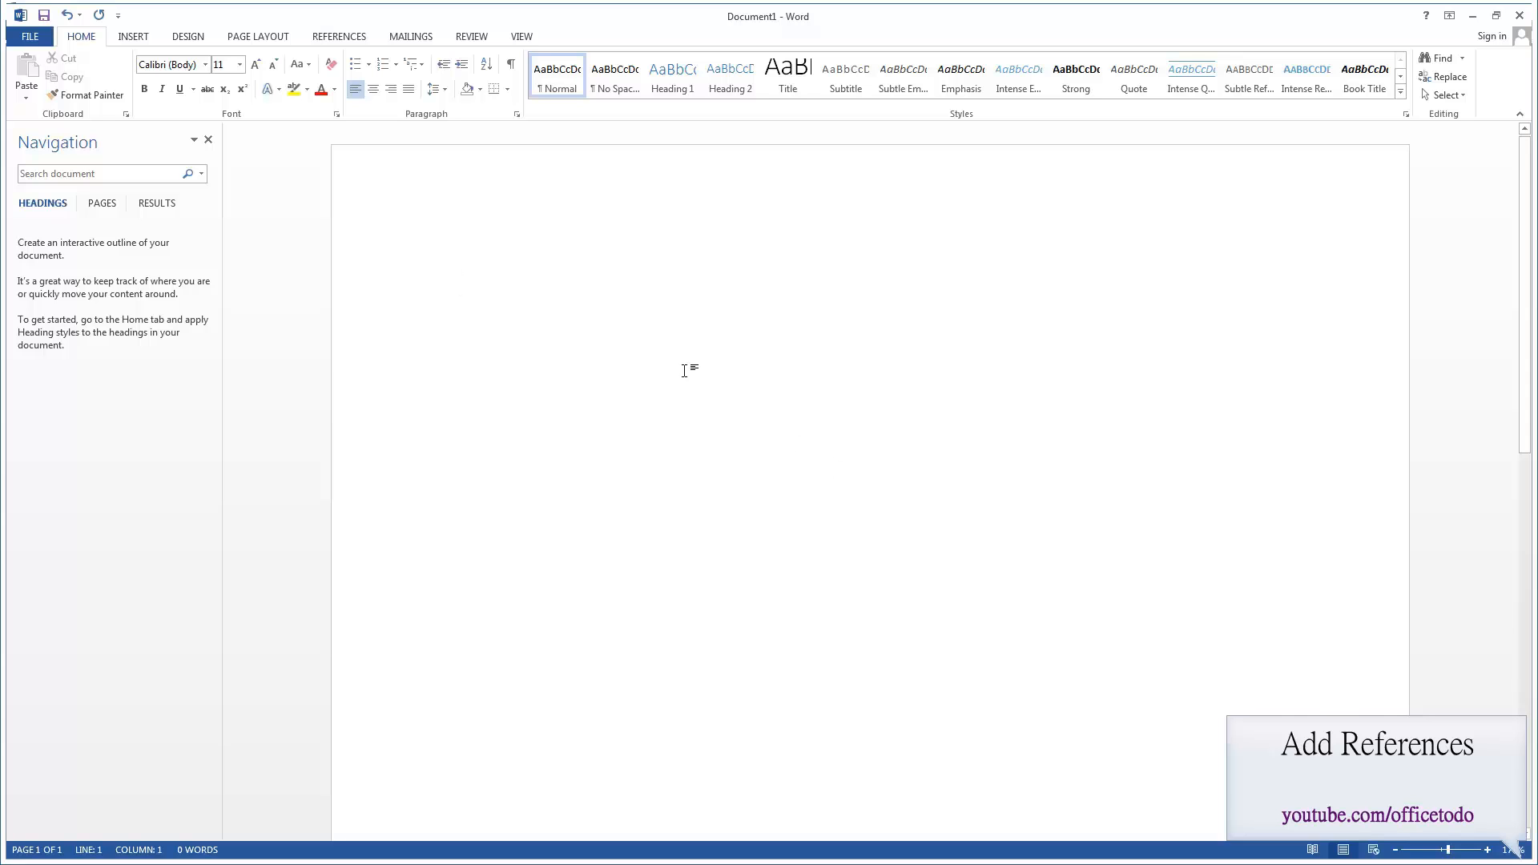
Show the Insert Citation choices from the References ribbon with APA style active.
left_click(339, 37)
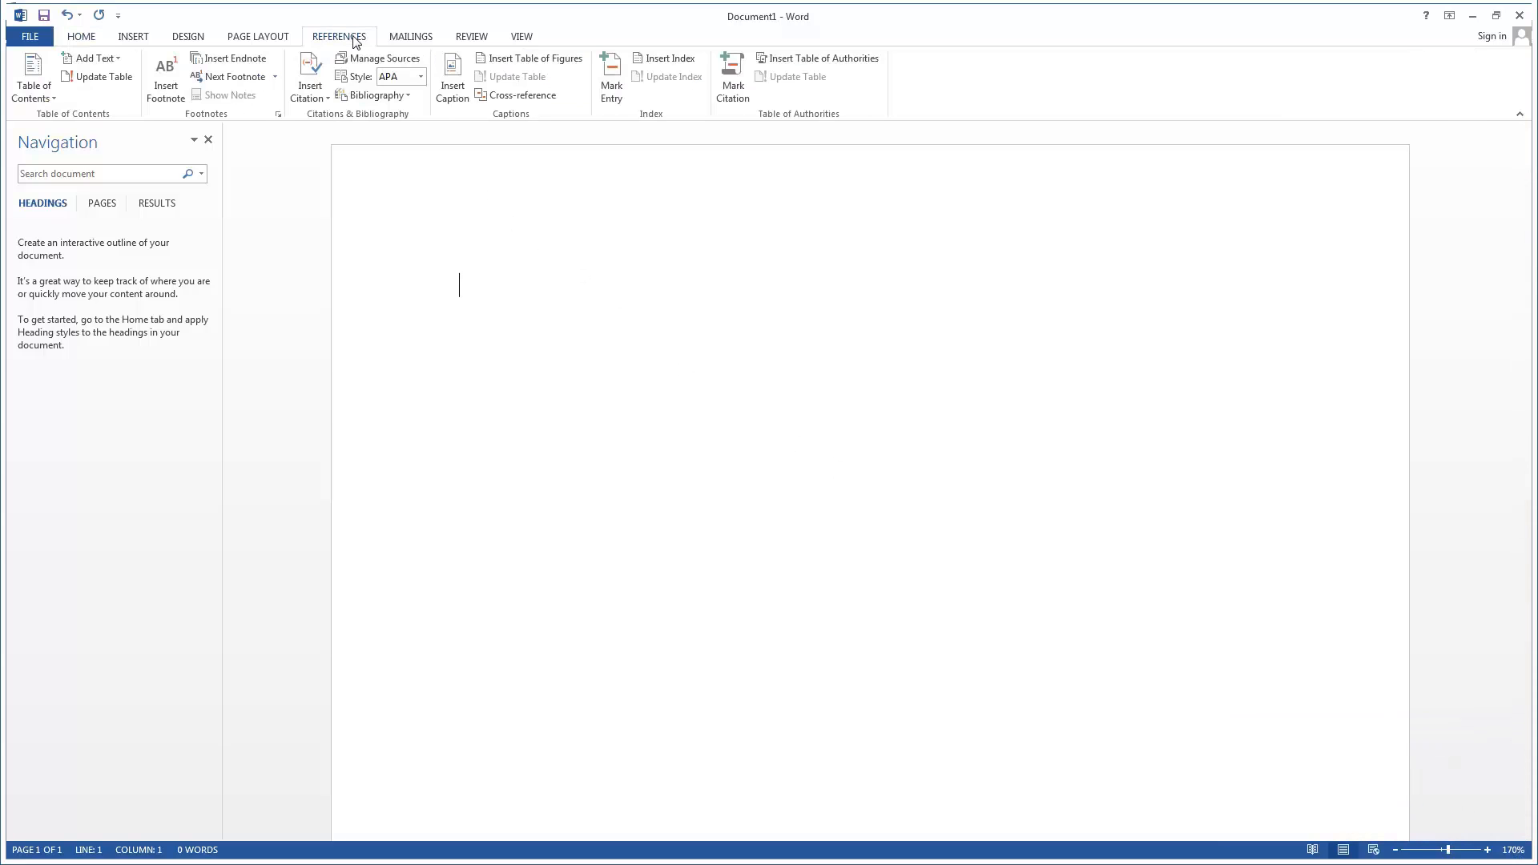
mouse_move(354, 90)
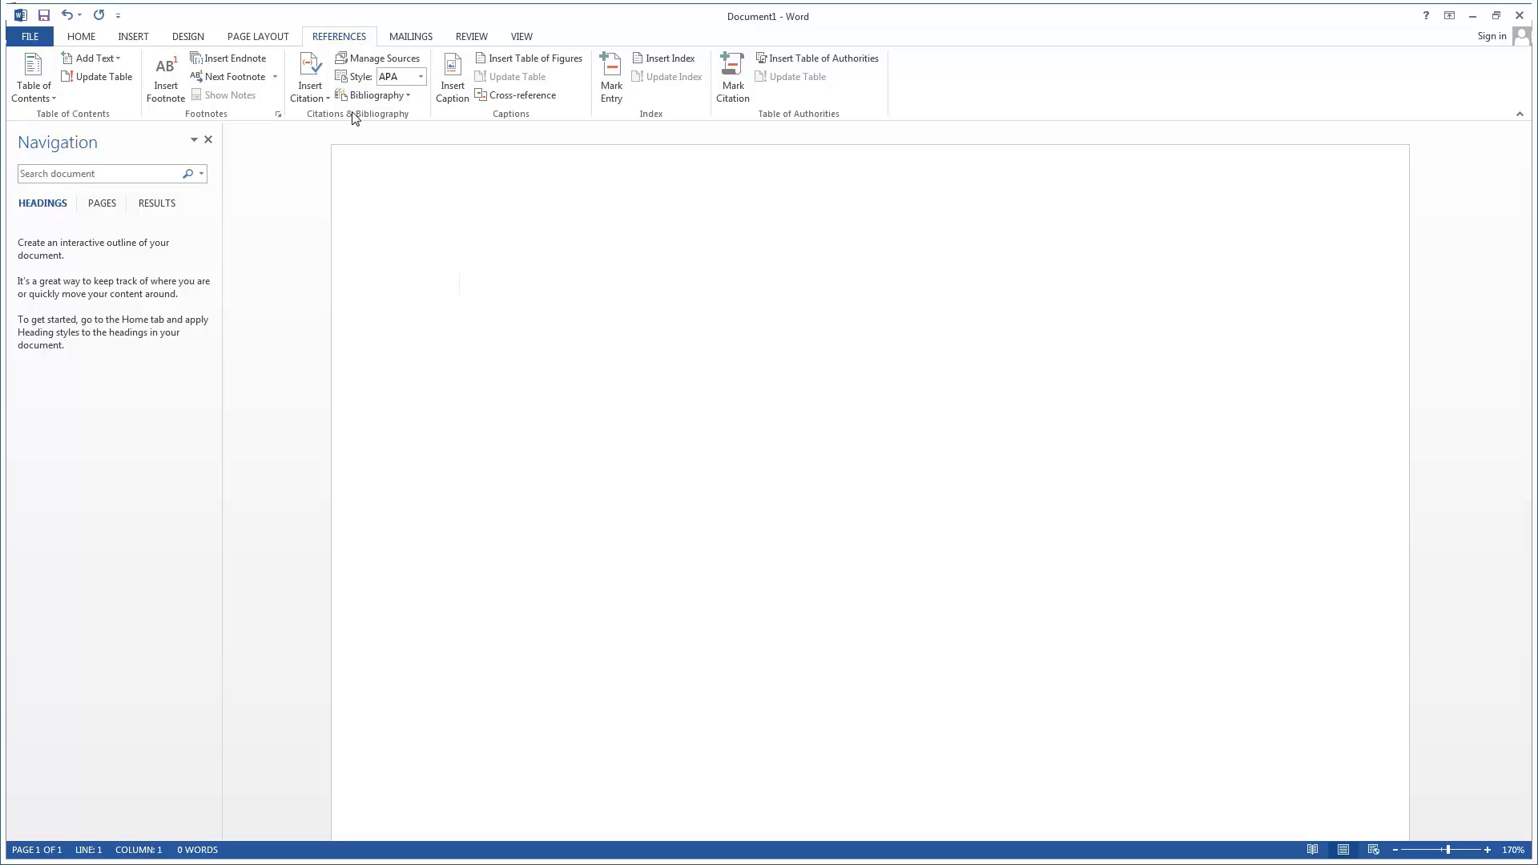
left_click(309, 78)
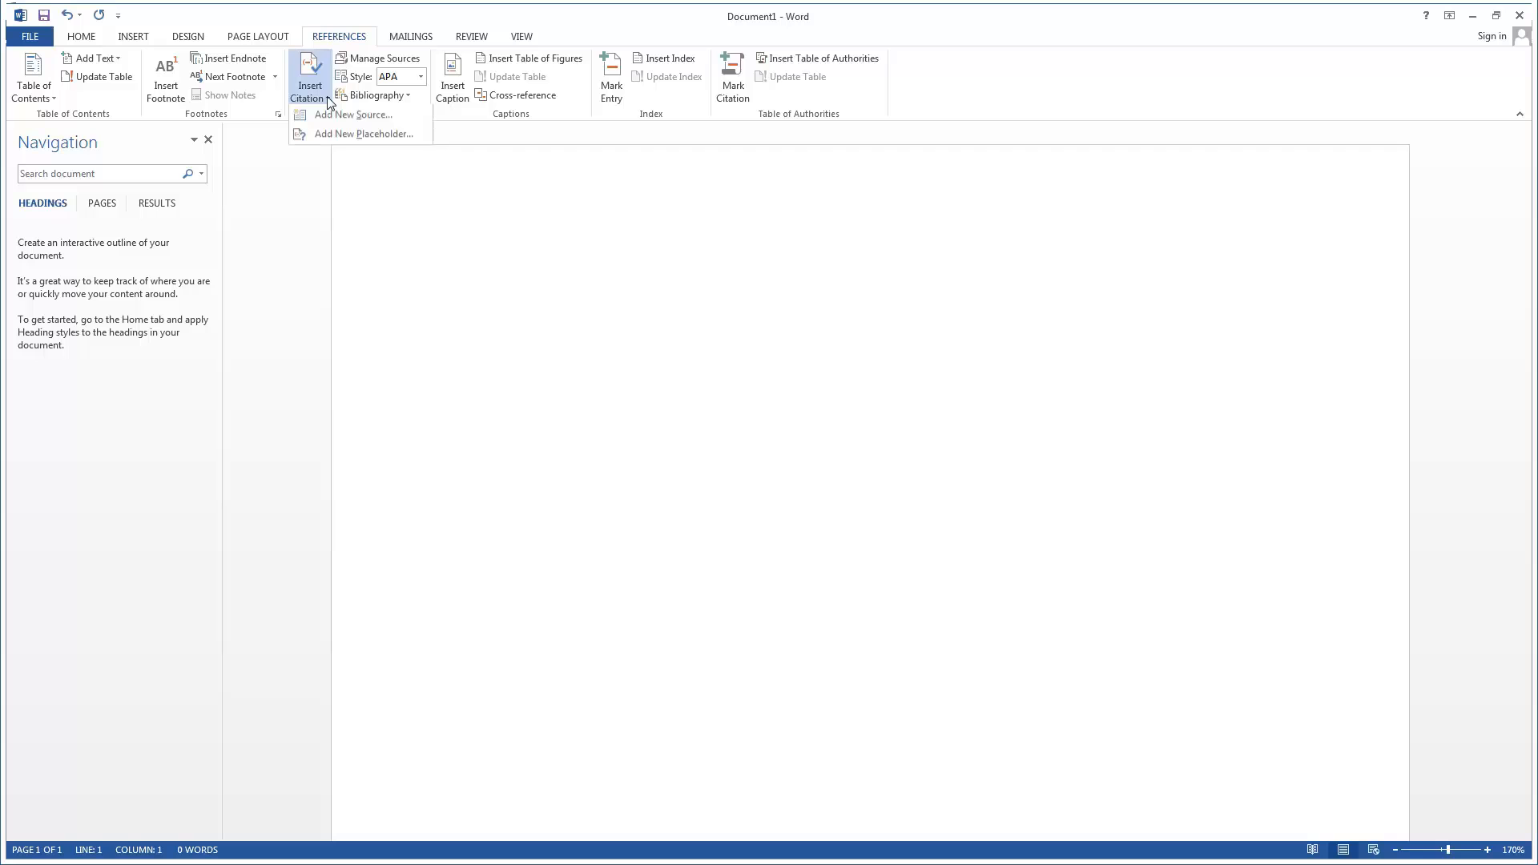
mouse_move(355, 115)
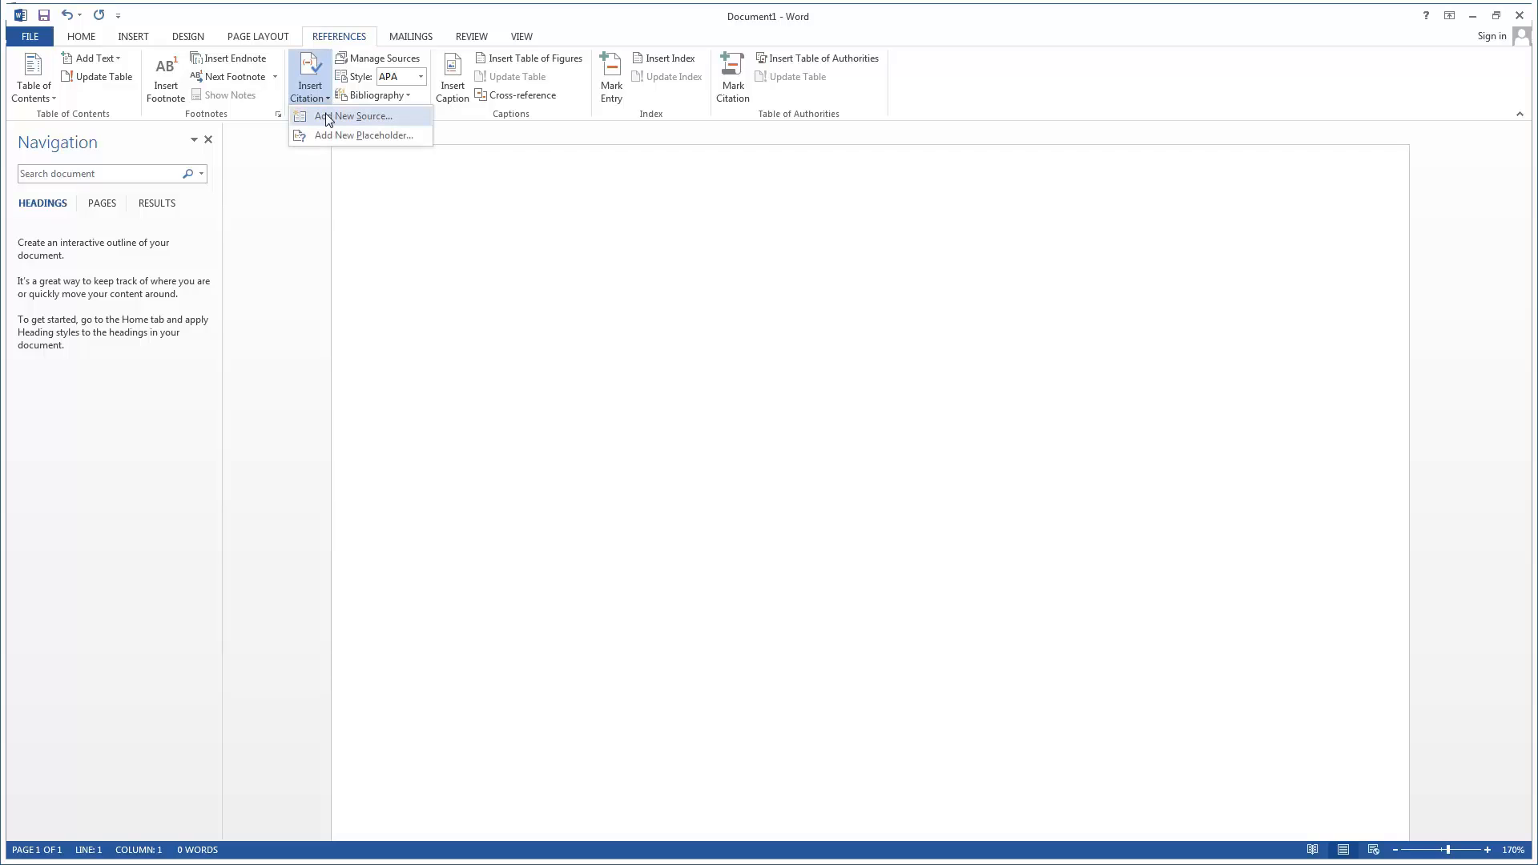
Create a Book Section source with all bibliography fields shown and author 'arl', inserting (arl).
left_click(360, 115)
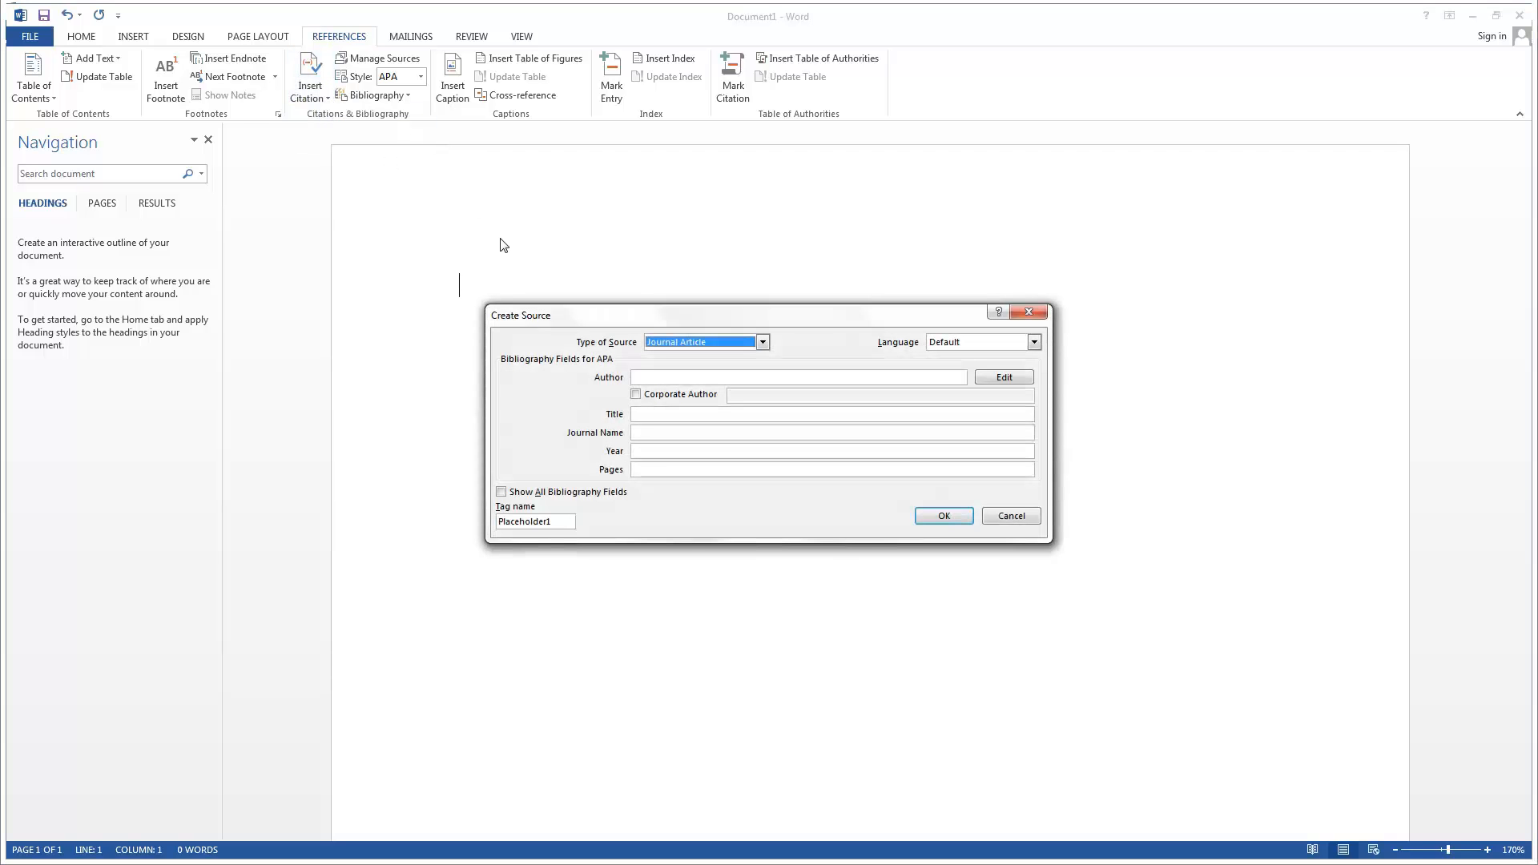
mouse_move(623, 333)
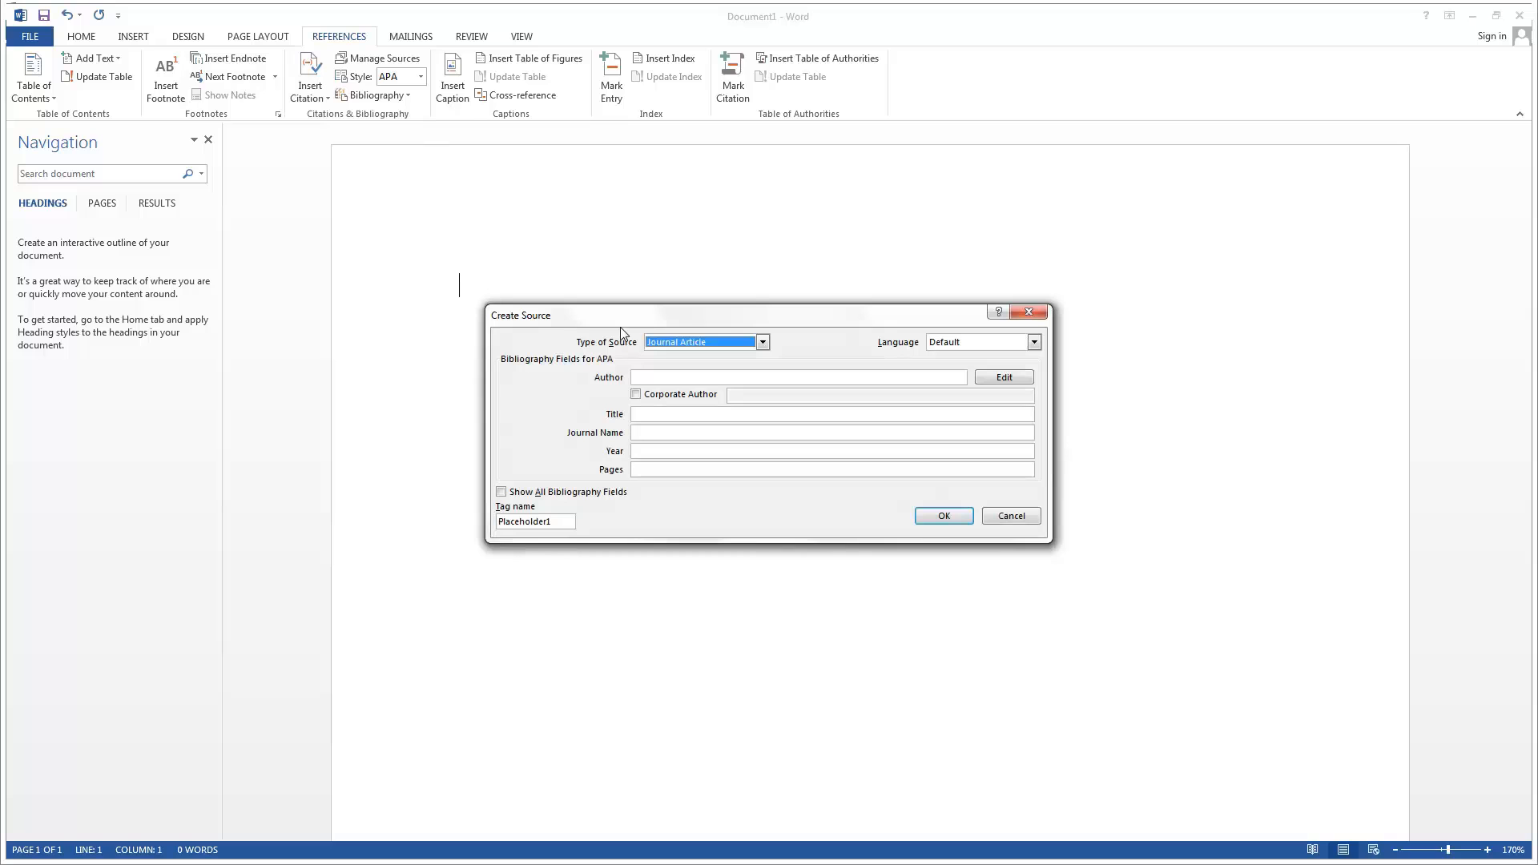
left_click(763, 342)
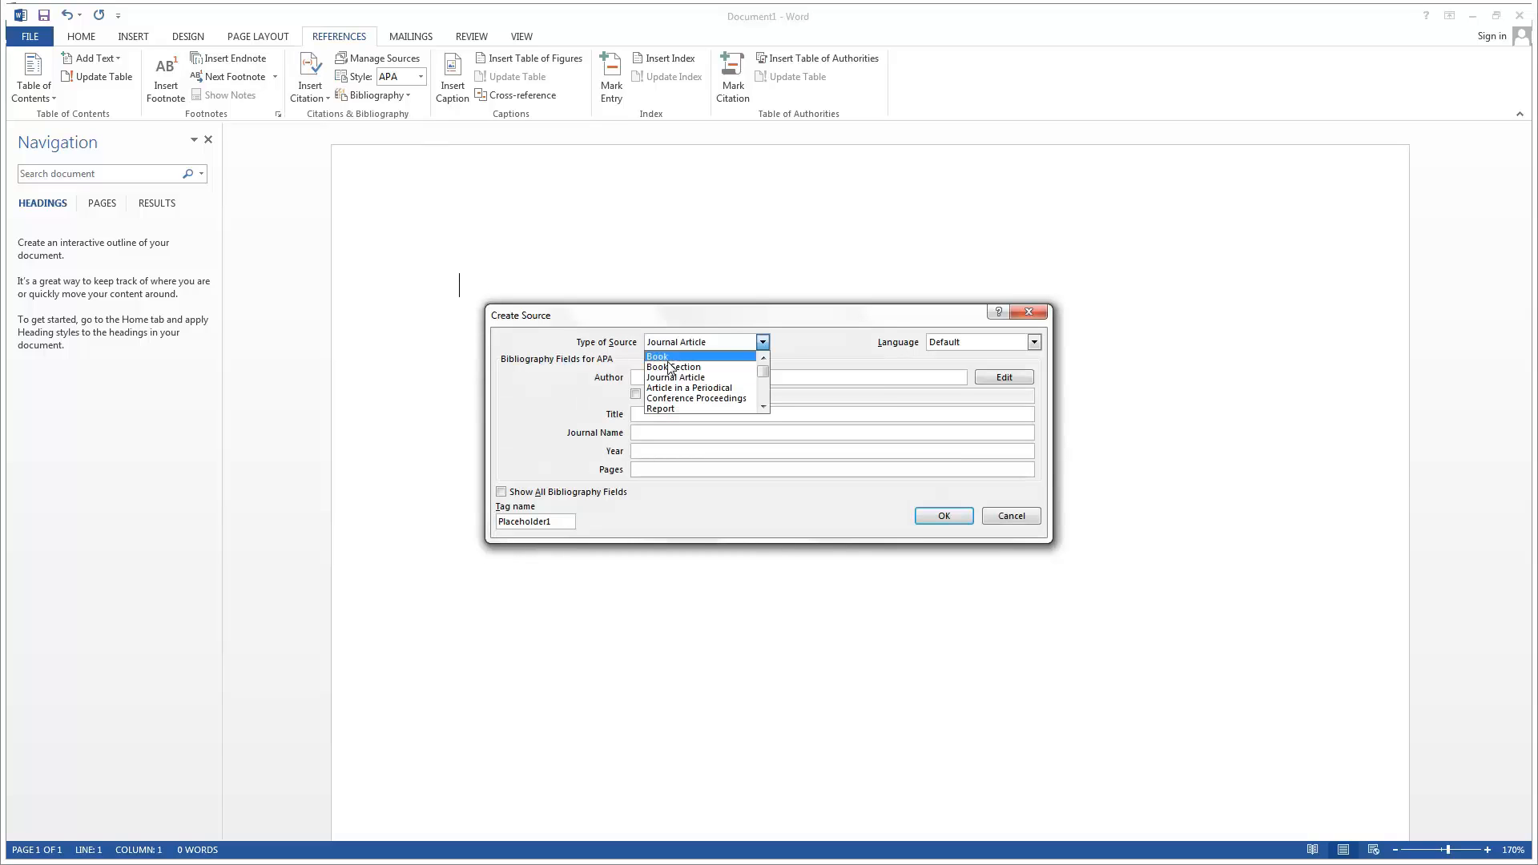
left_click(675, 365)
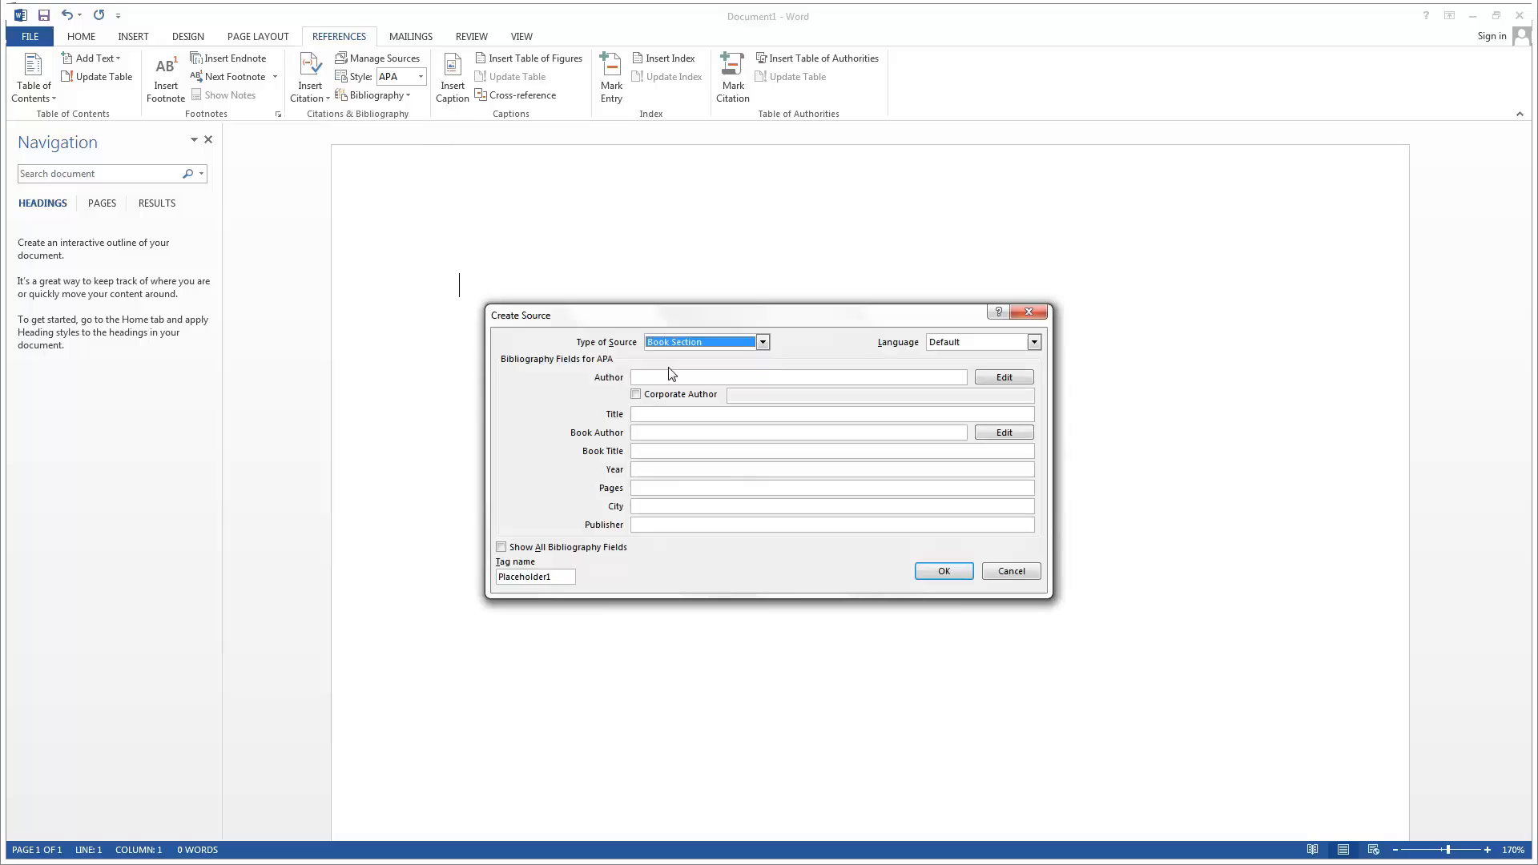
mouse_move(598, 460)
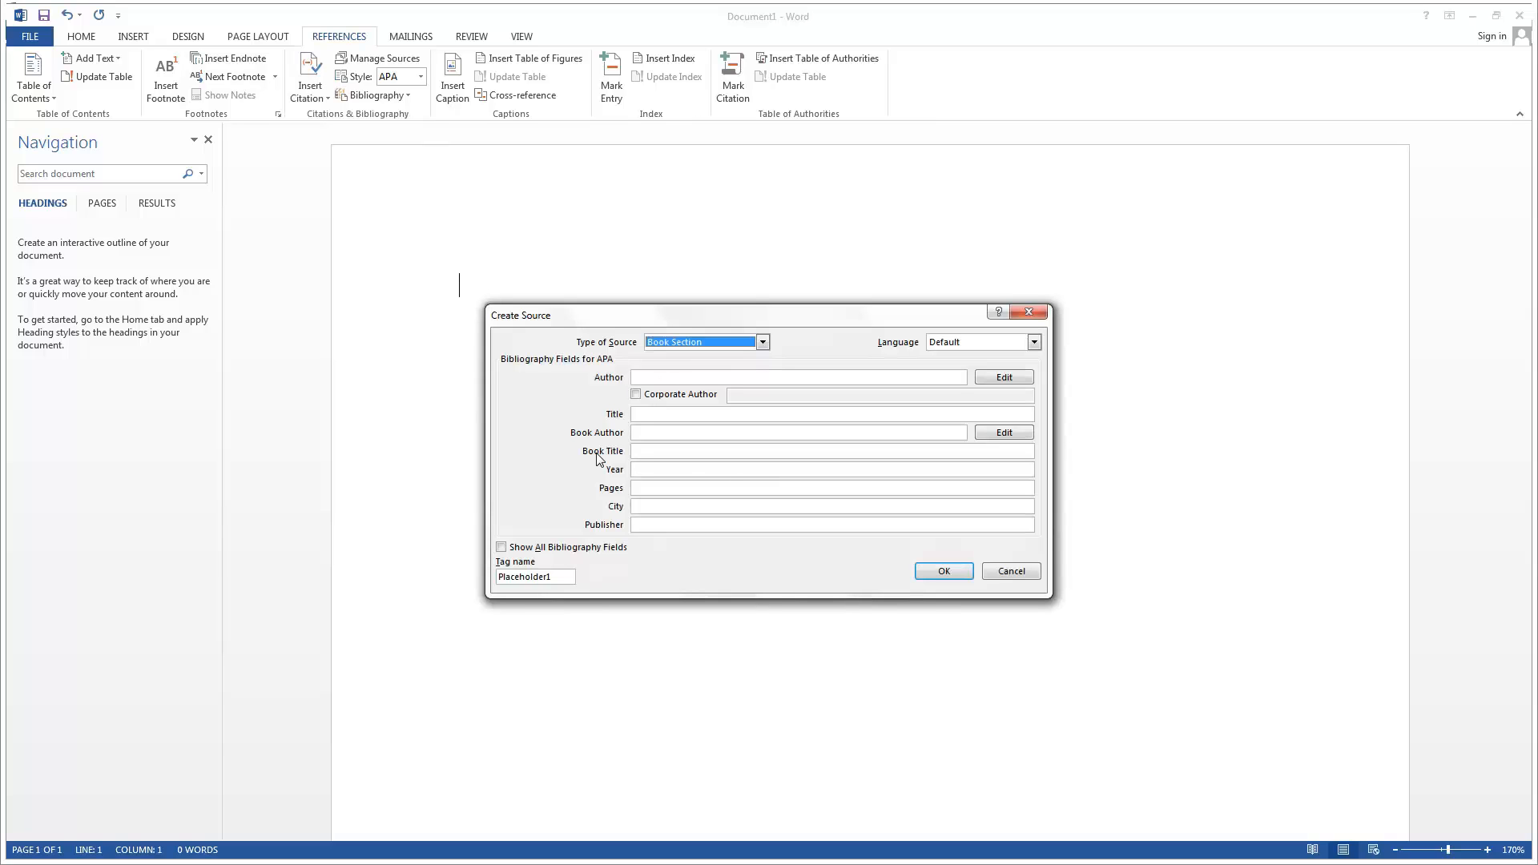
left_click(502, 547)
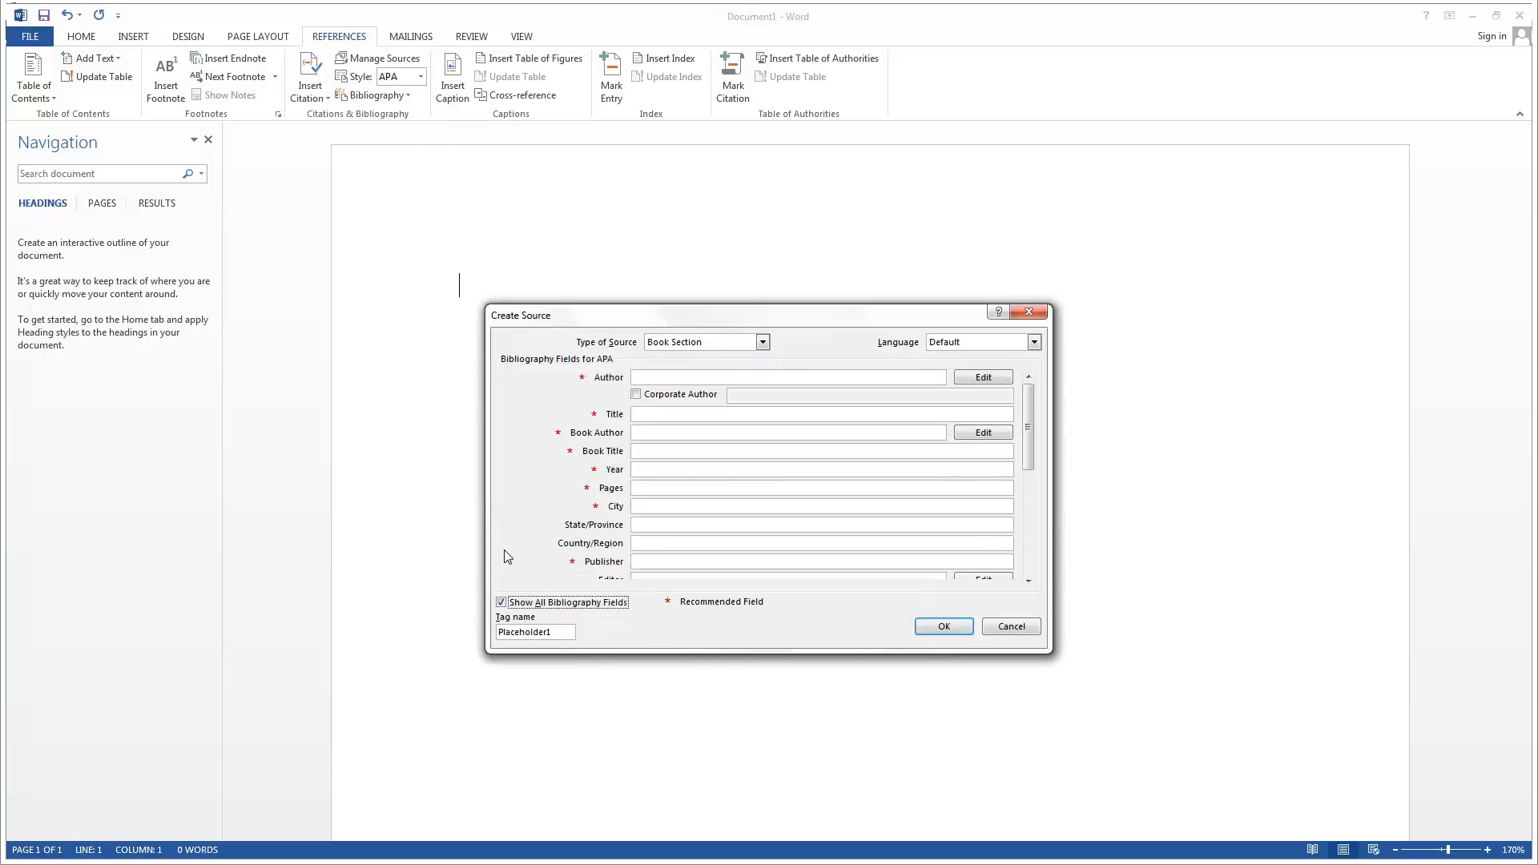
left_click(785, 377)
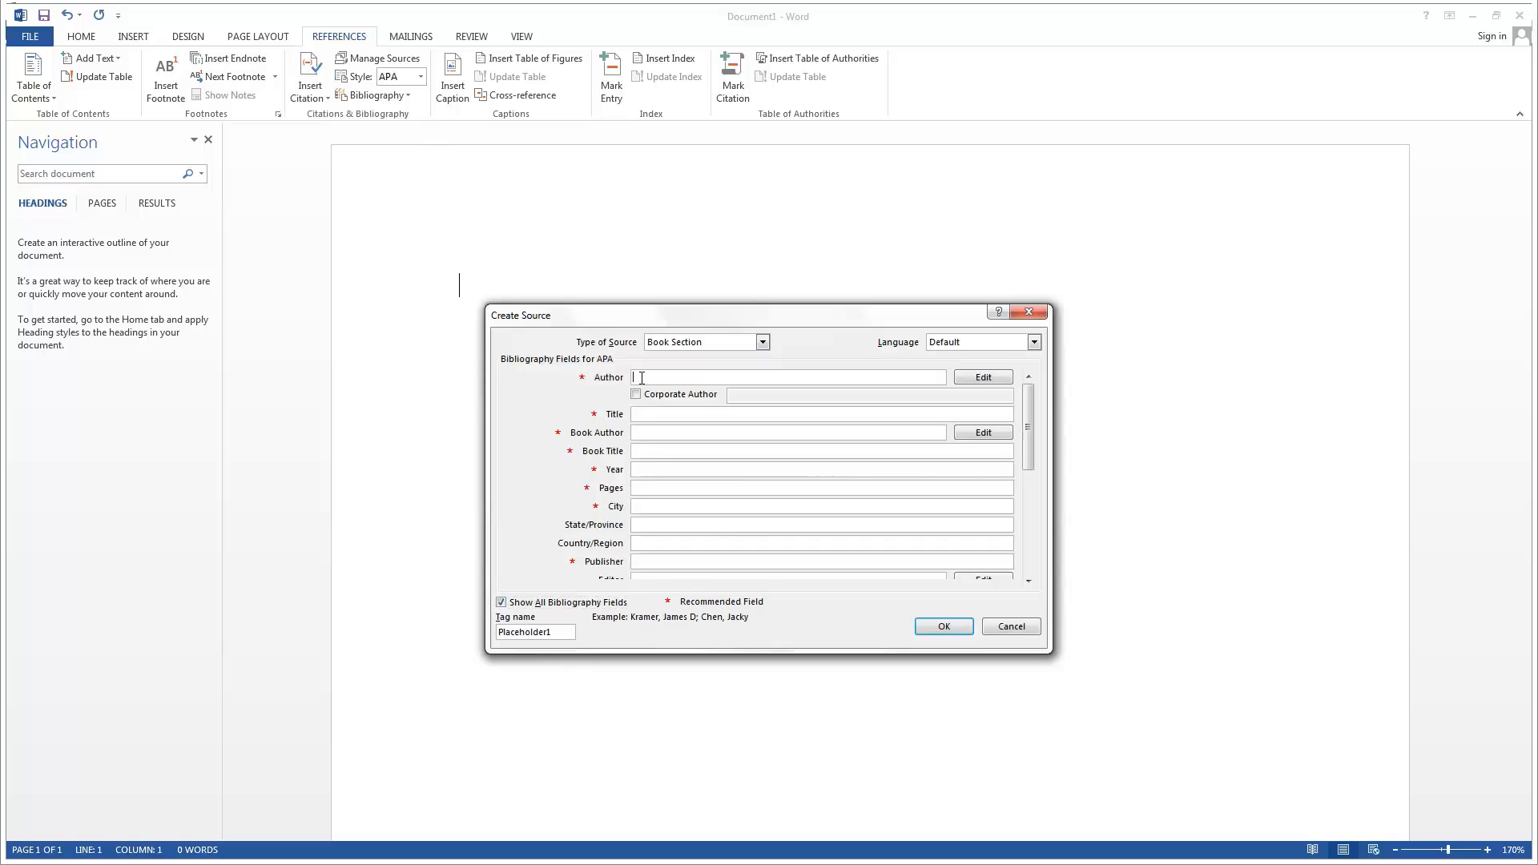
type("arl")
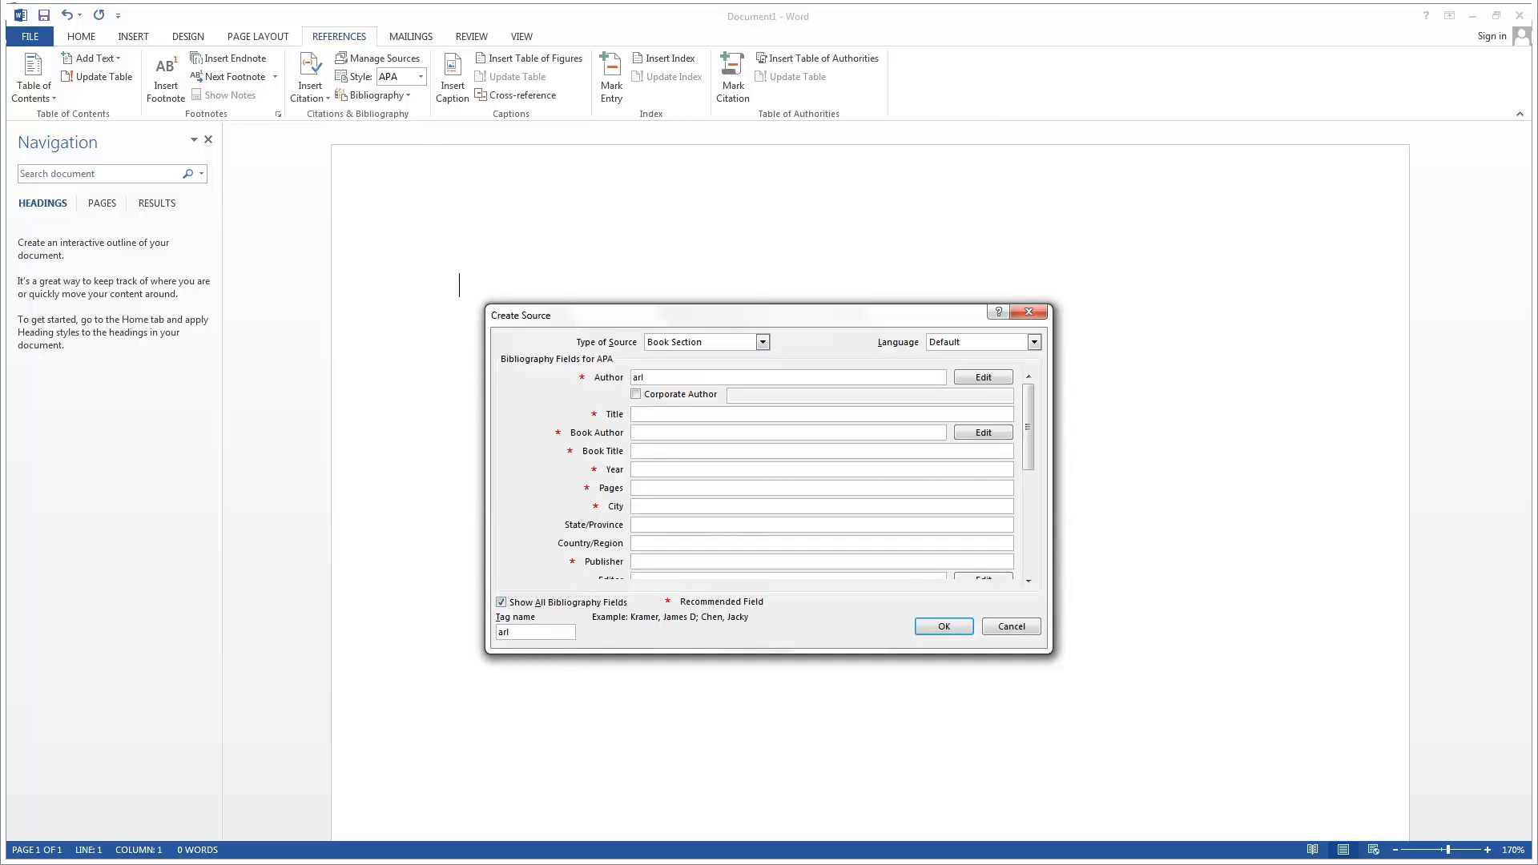
left_click(942, 627)
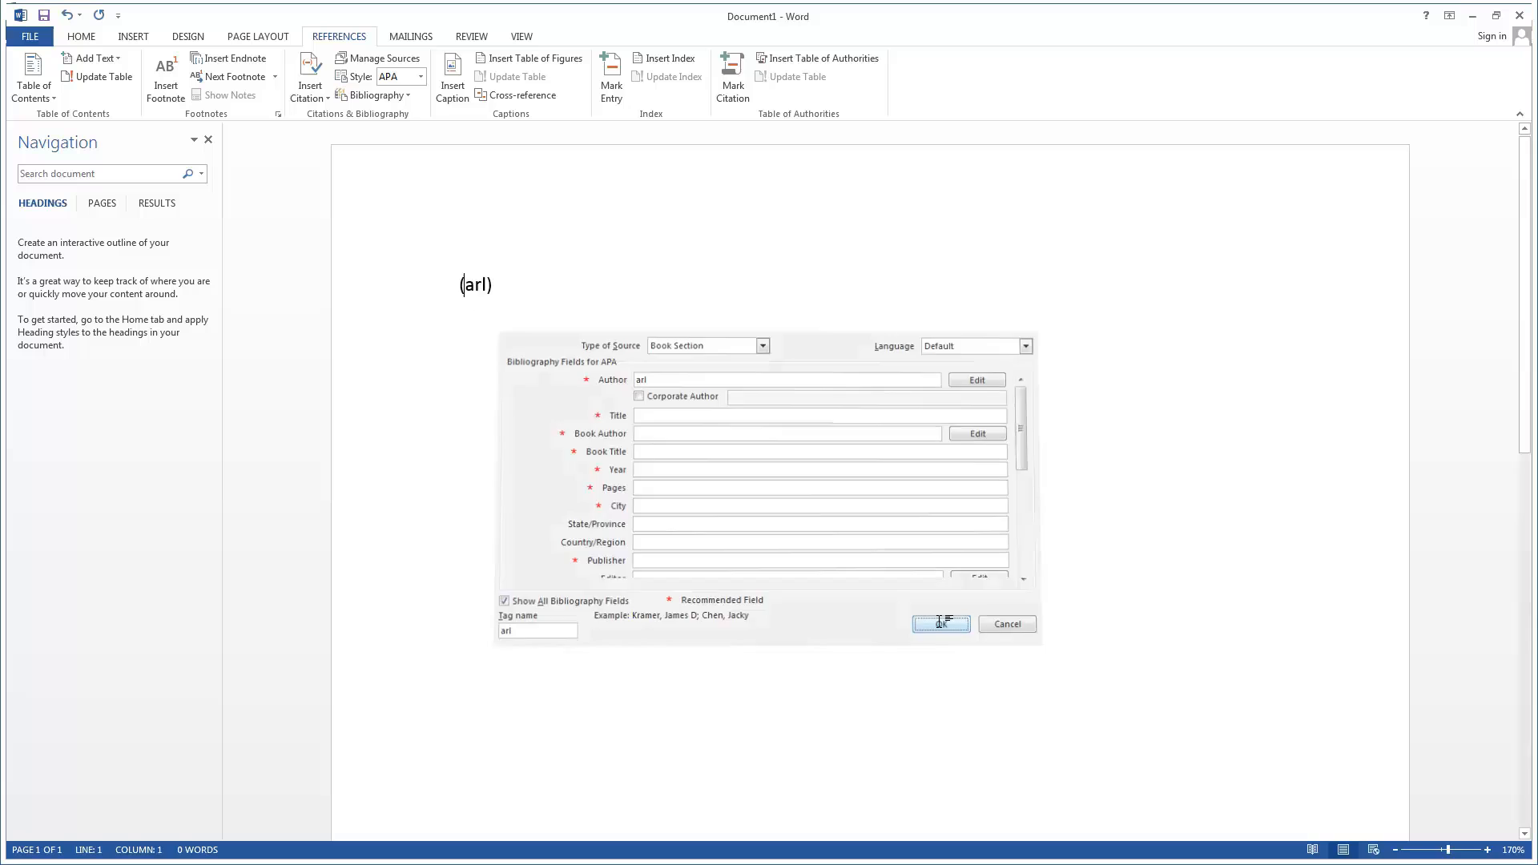
Edit the arl citation to add page 10, giving (arl, lk 10).
left_click(939, 623)
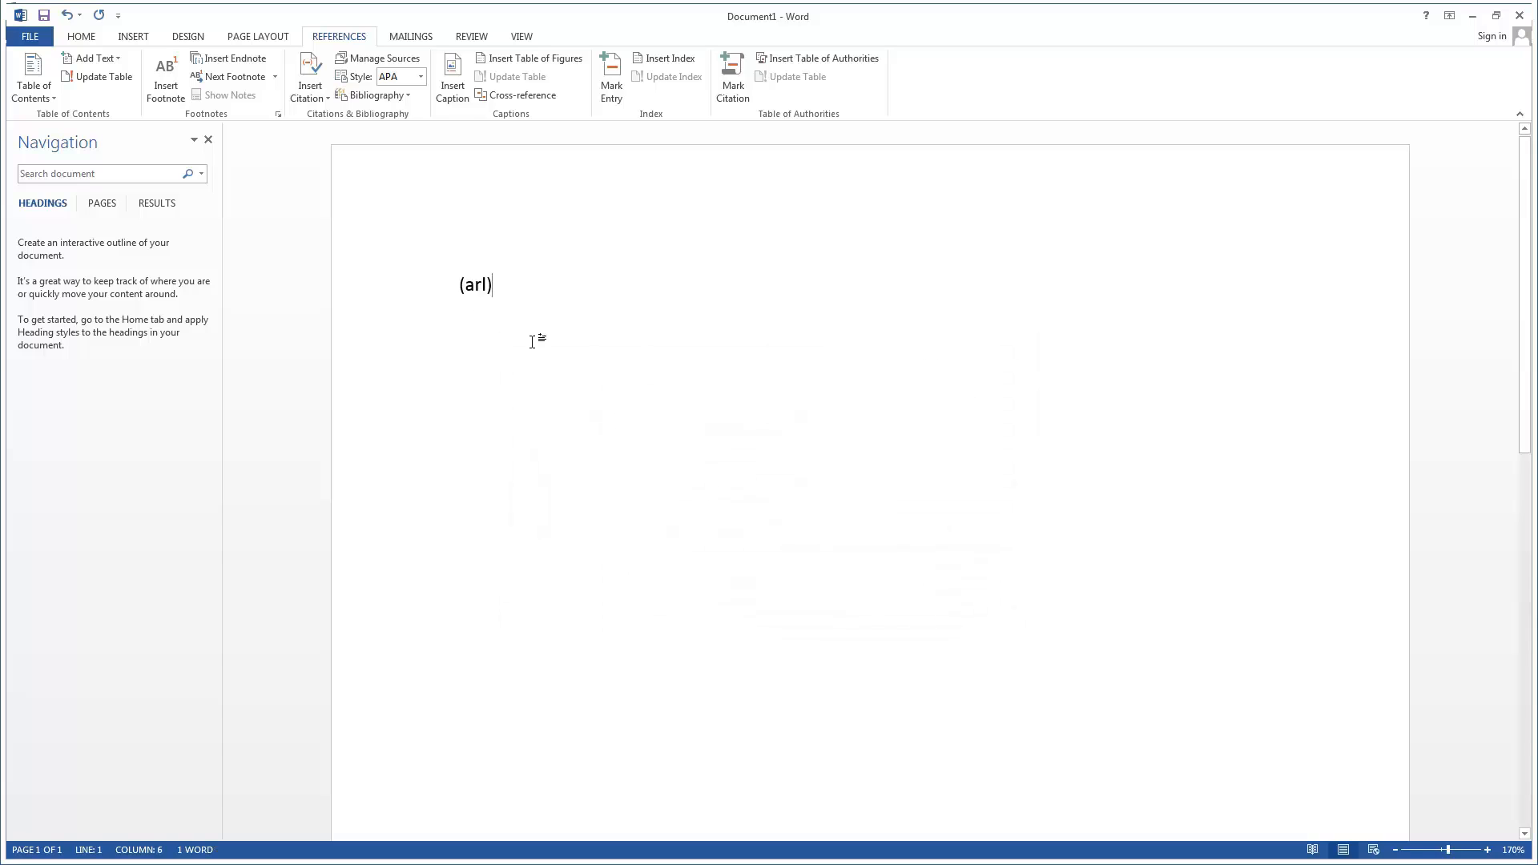
right_click(476, 285)
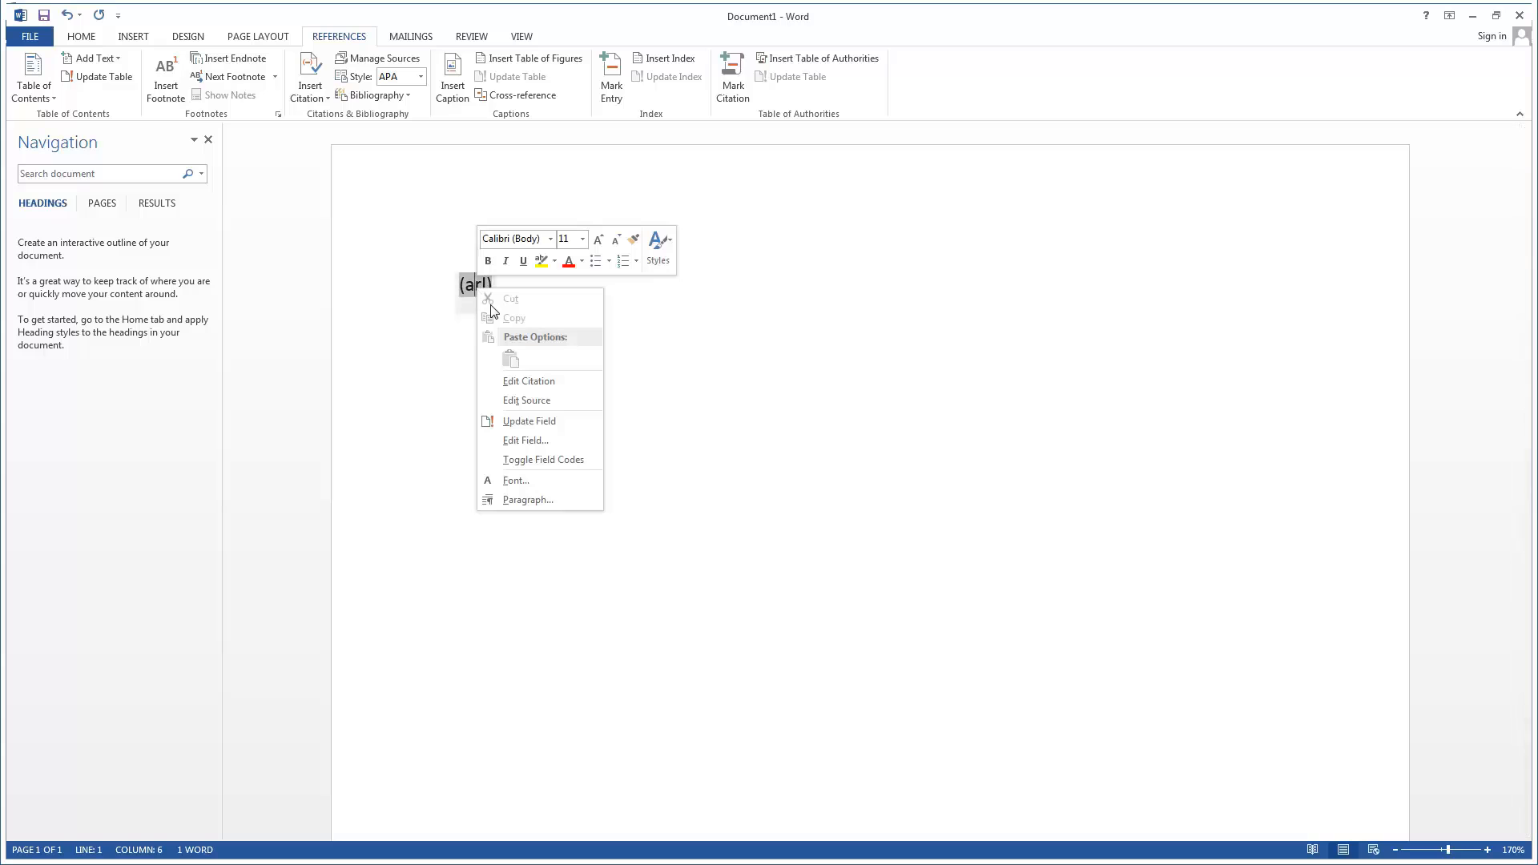
left_click(529, 382)
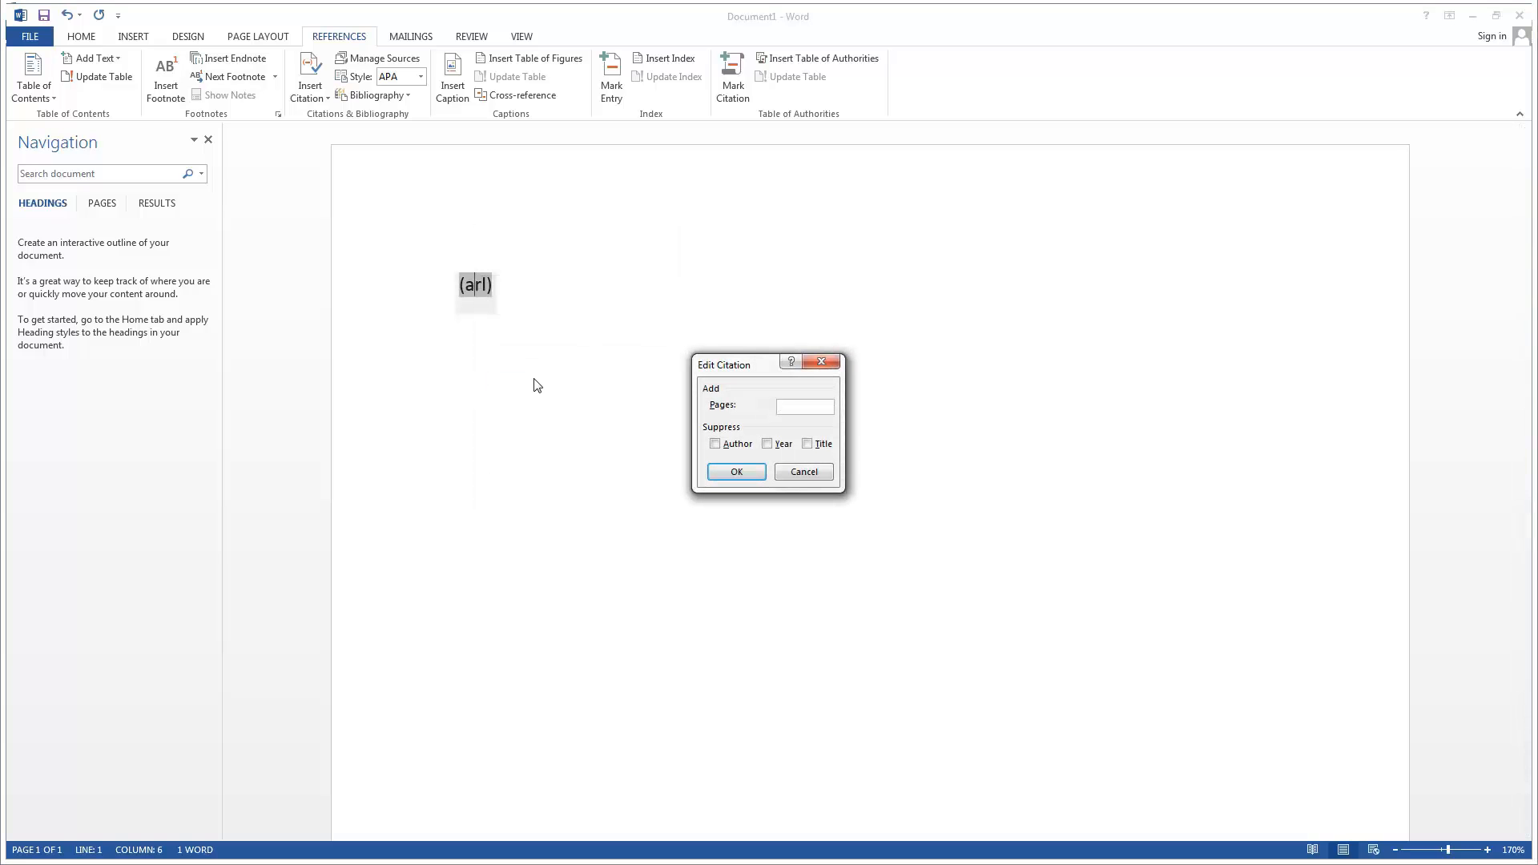
type("10")
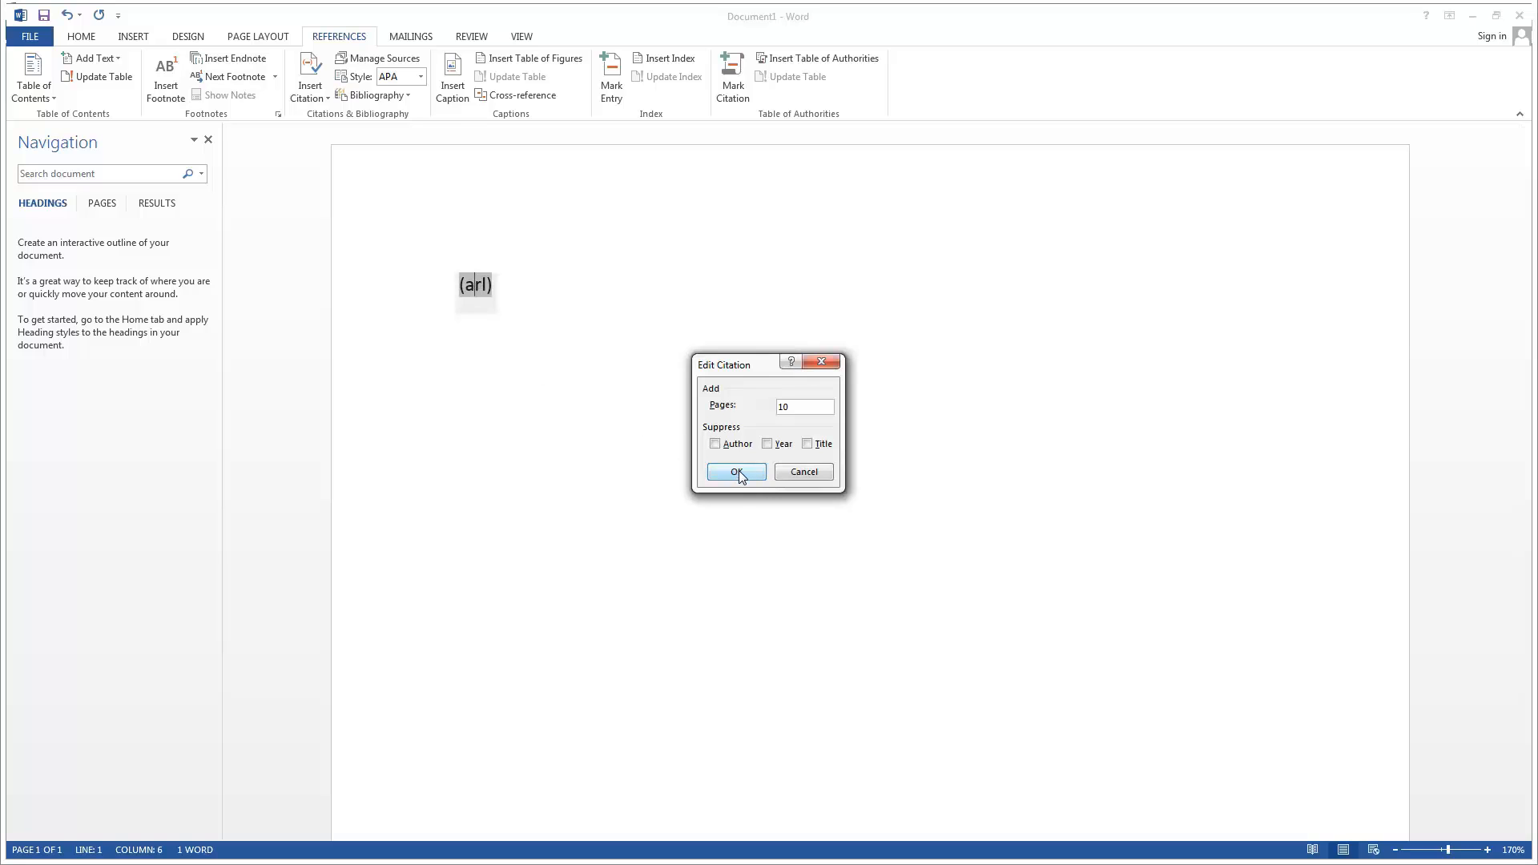
left_click(734, 471)
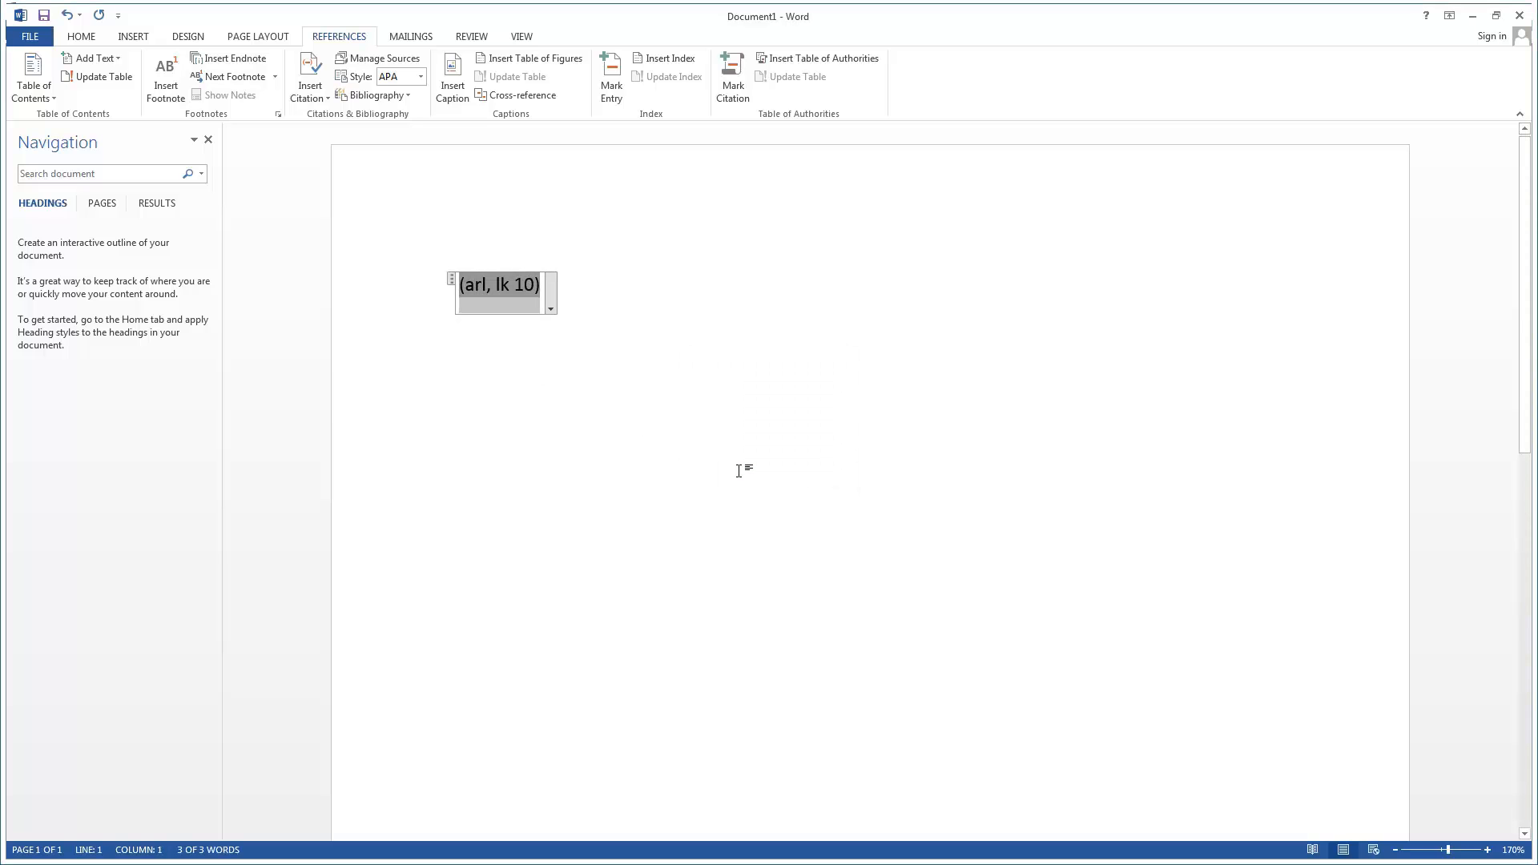
mouse_move(526, 320)
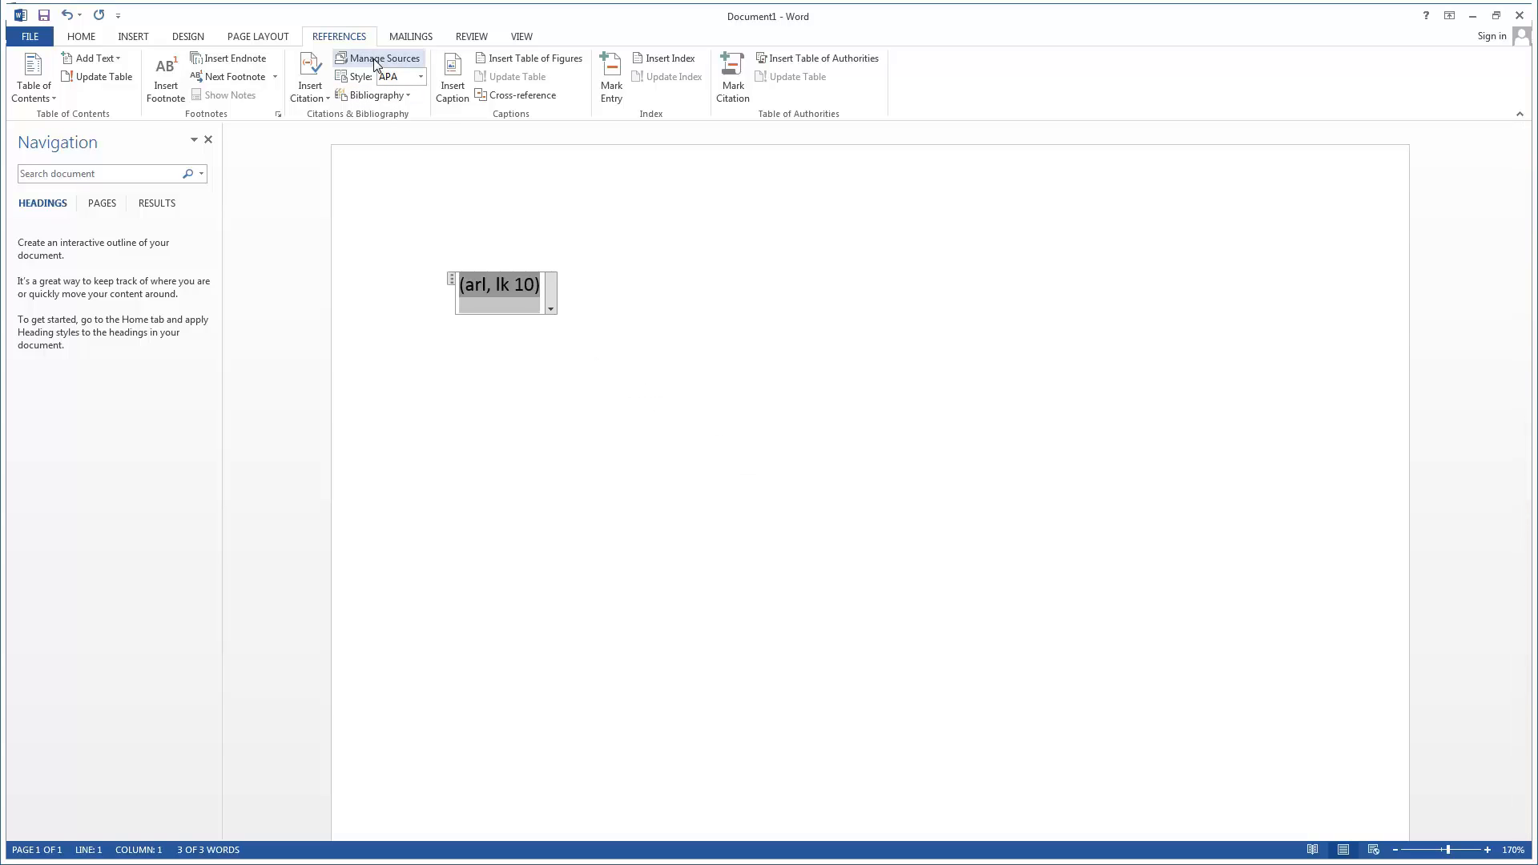
mouse_move(383, 58)
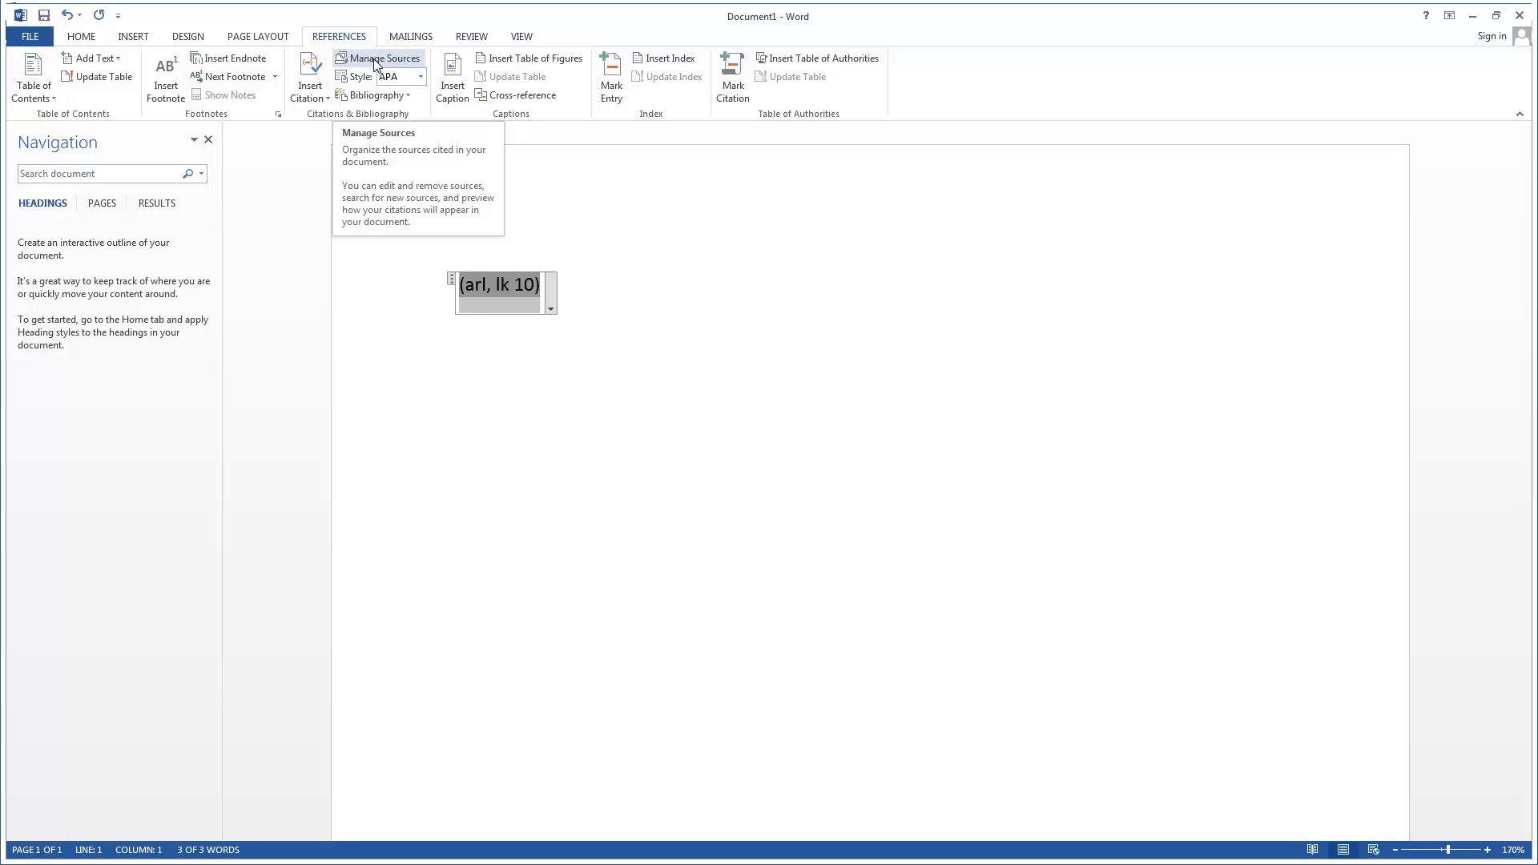
In Manage Sources, change the author to 'arl v' and update both lists so the citation reads (v, lk 10).
left_click(382, 58)
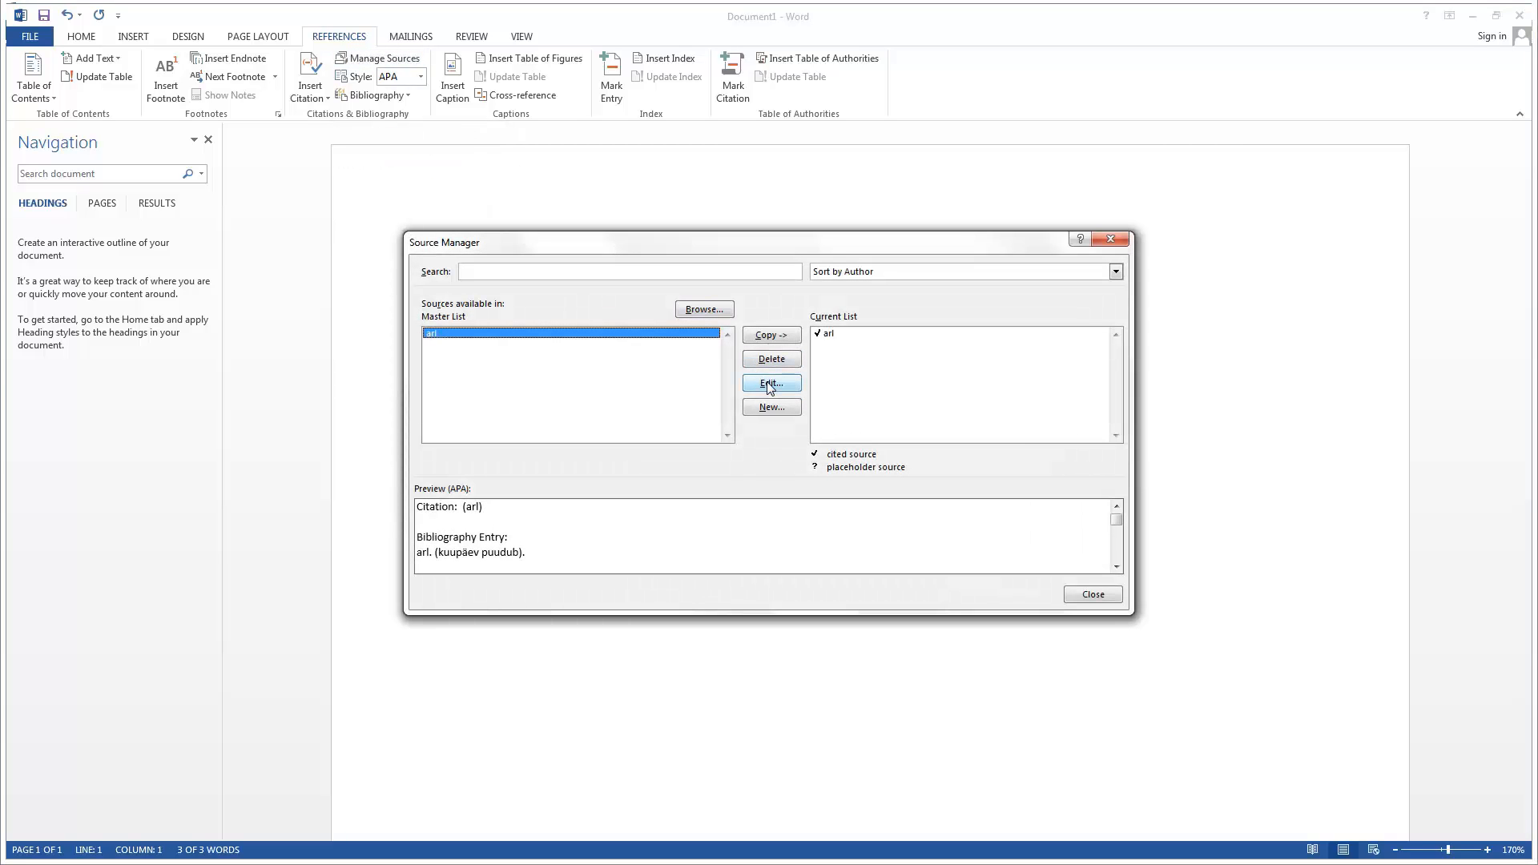
left_click(771, 383)
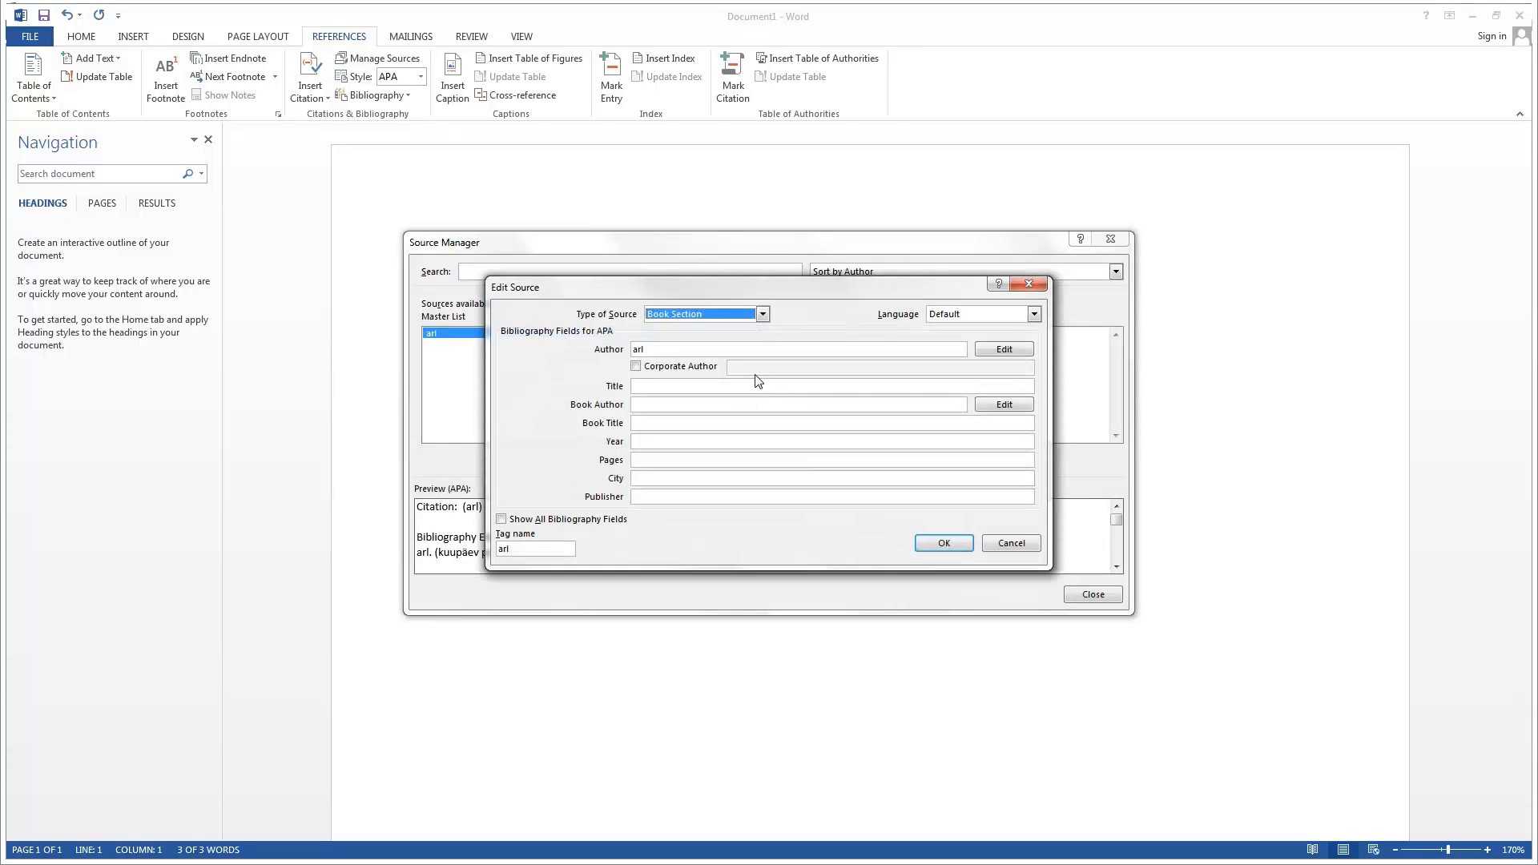
left_click(797, 349)
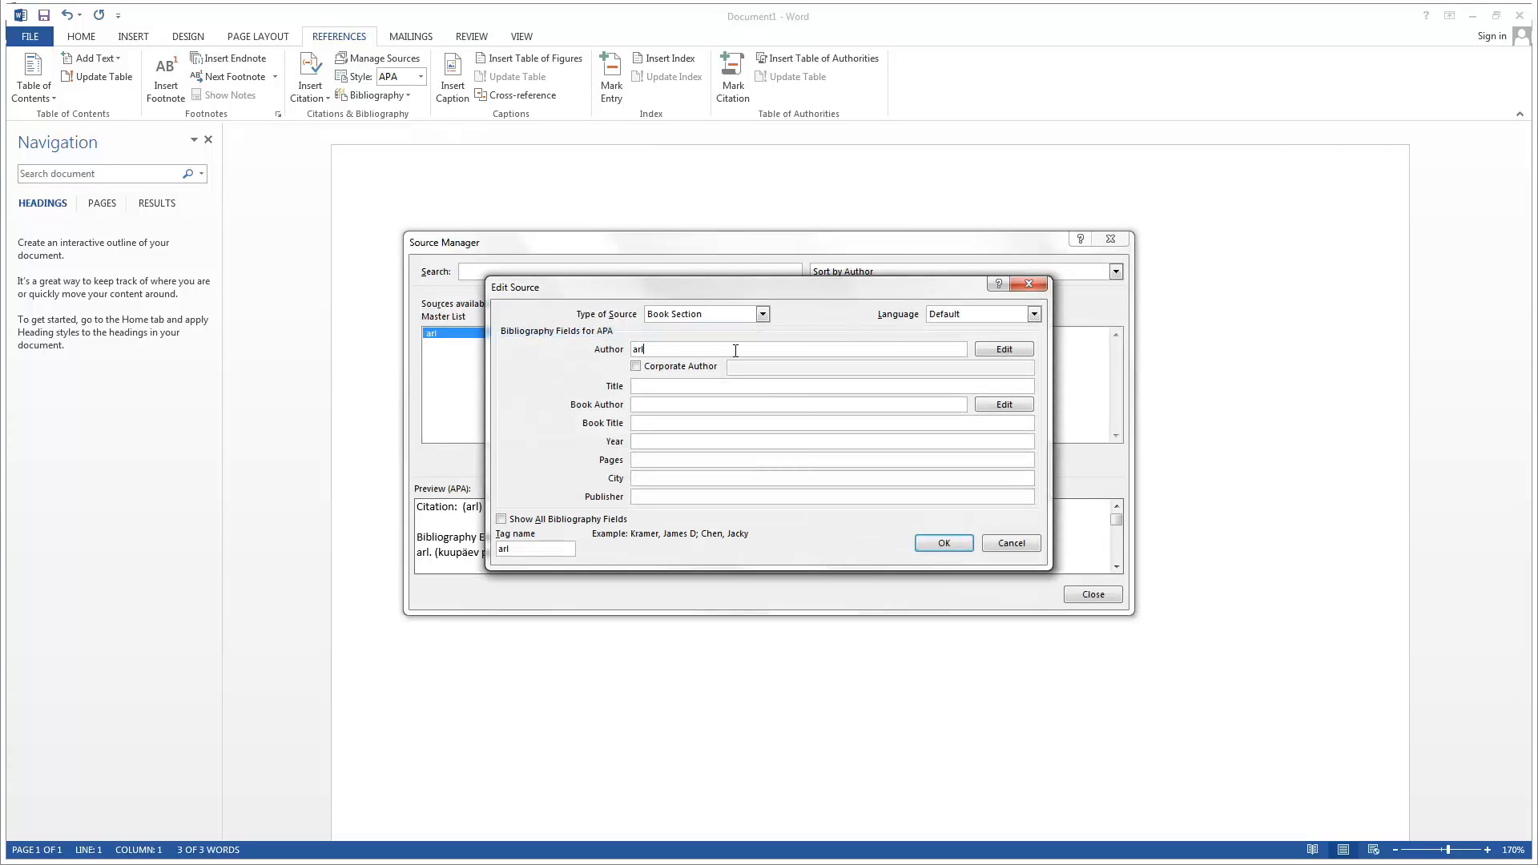
type("v")
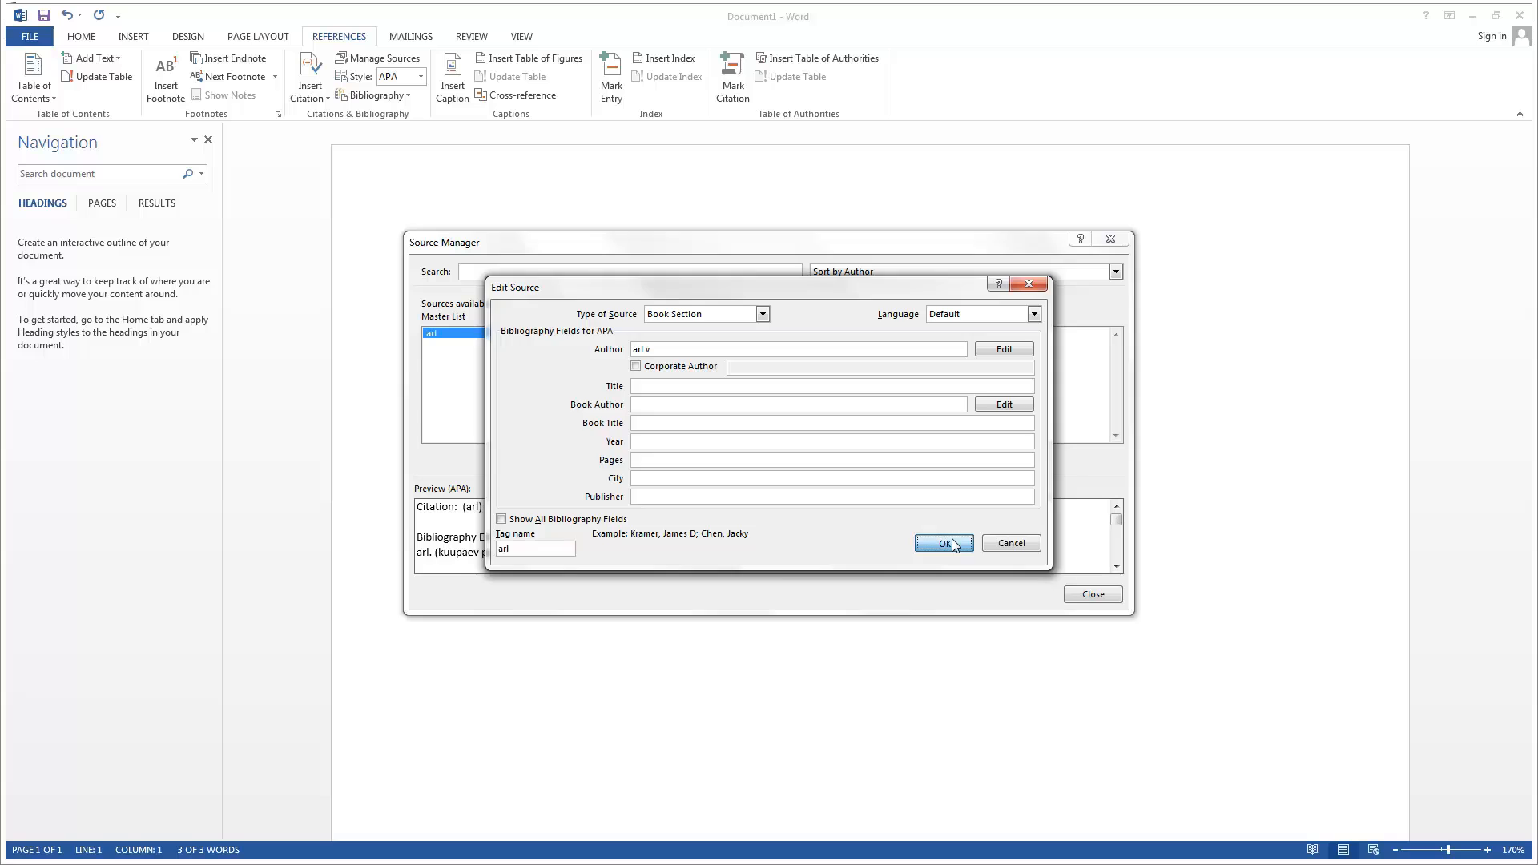
left_click(942, 543)
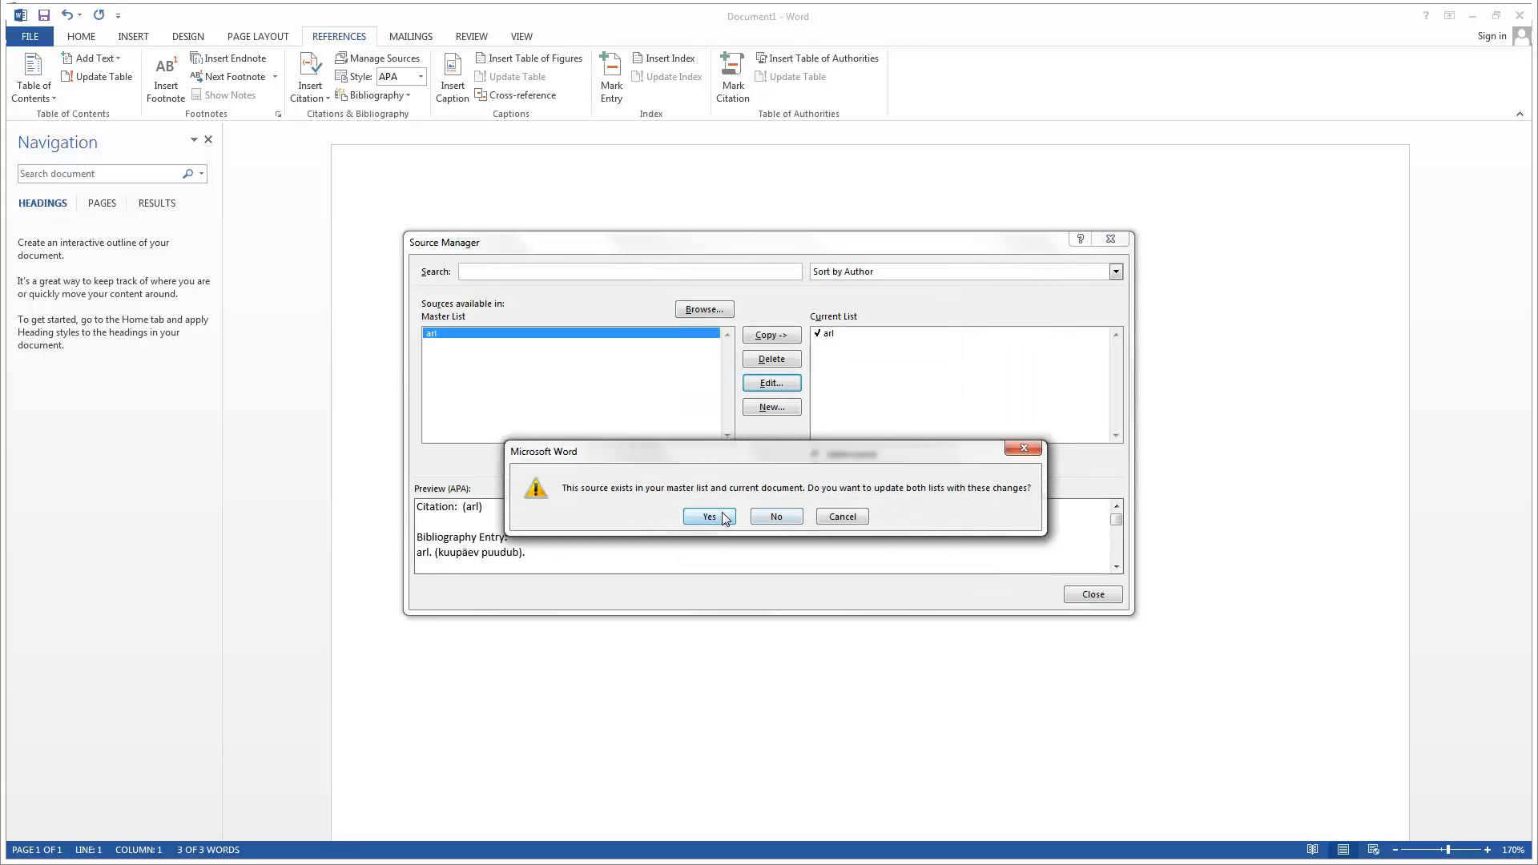
left_click(709, 516)
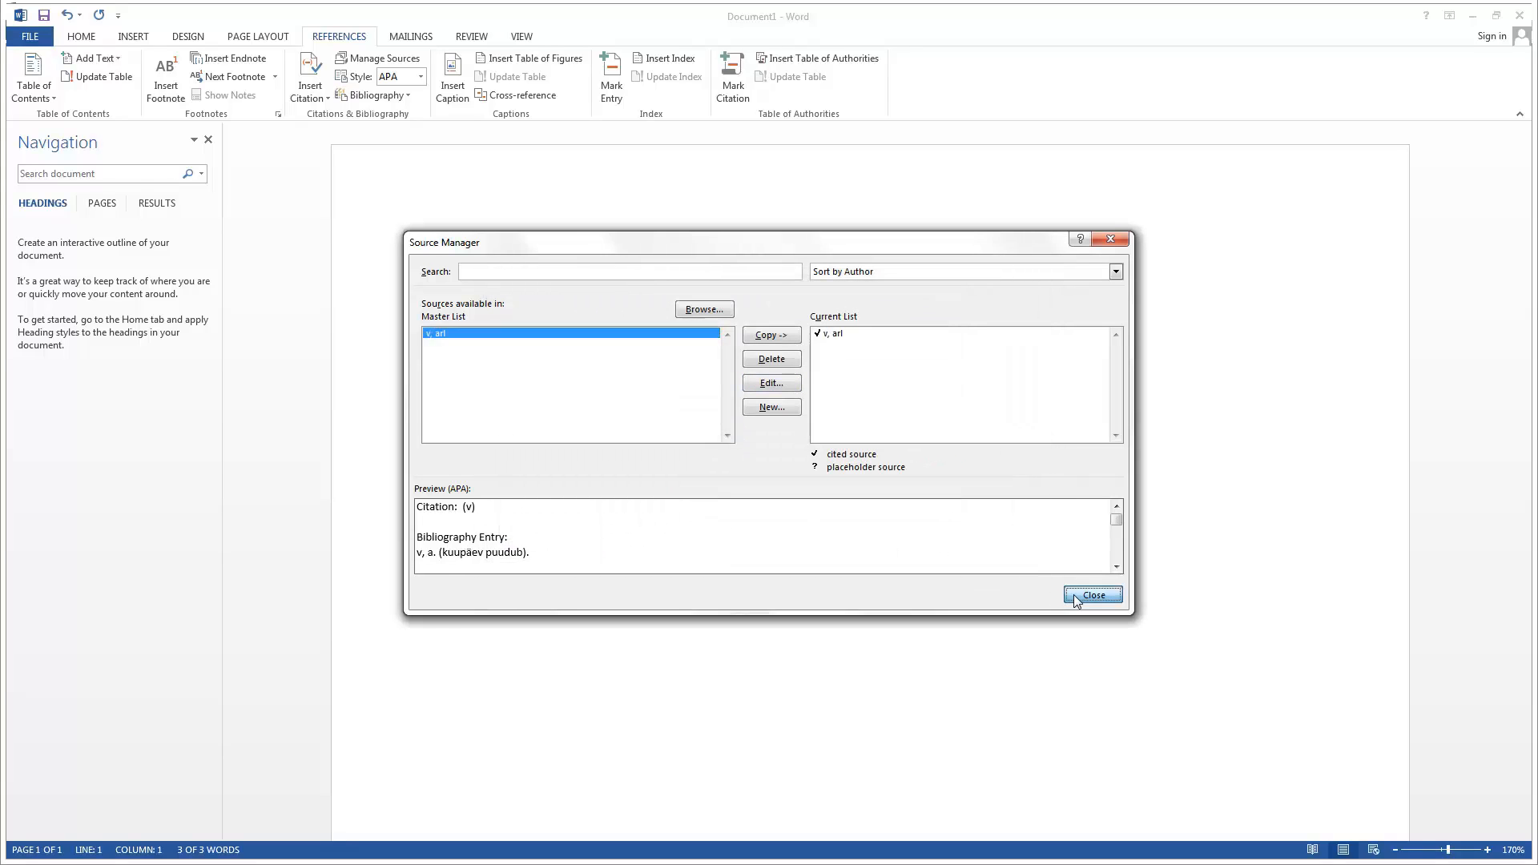
left_click(1091, 595)
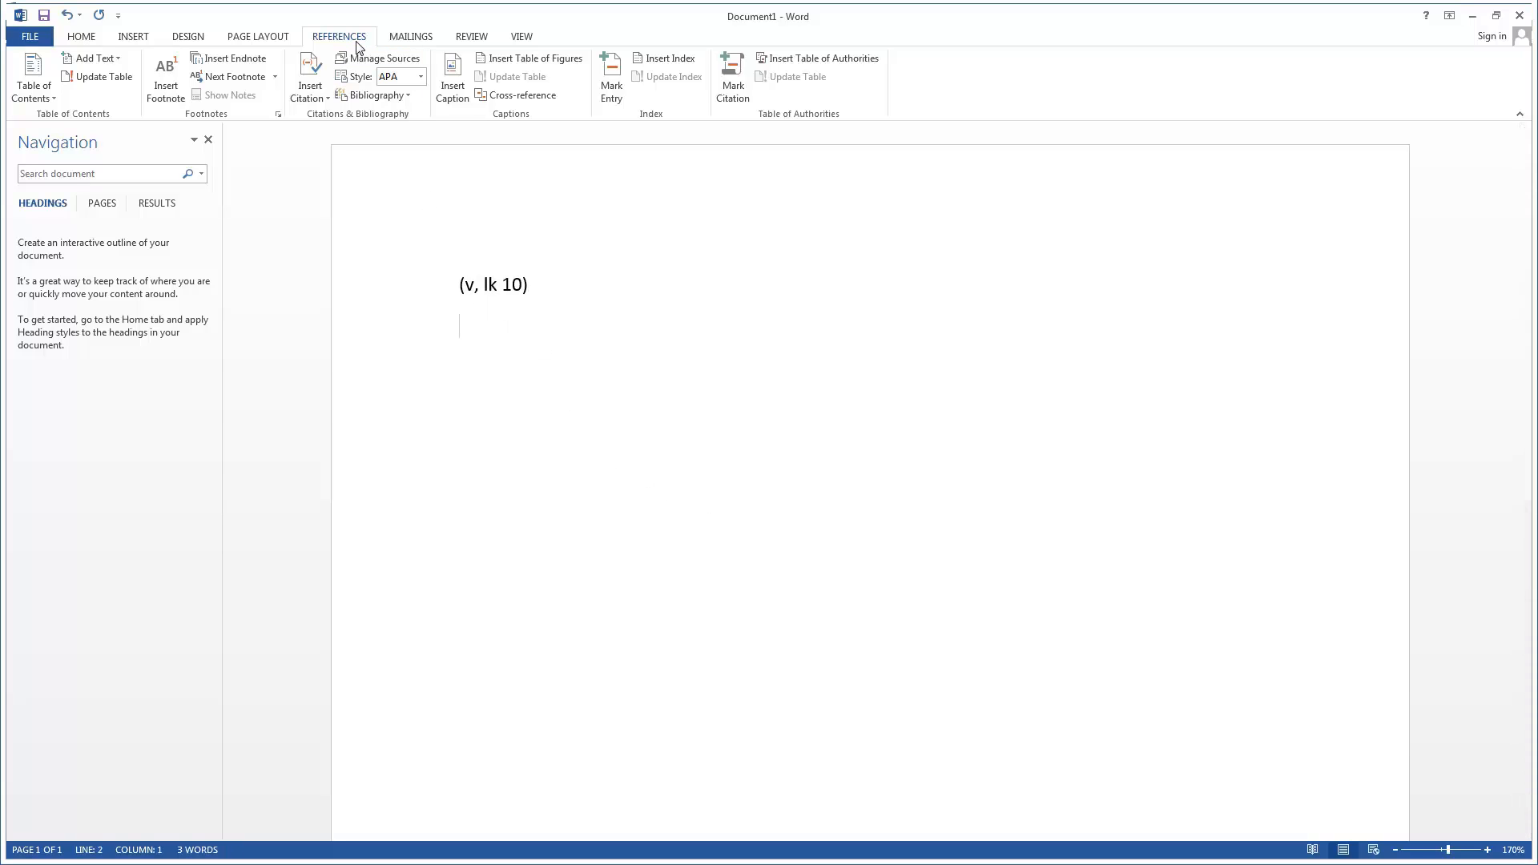
Bring up the built-in bibliography gallery to add a References list for v, a. (n.d.).
left_click(373, 95)
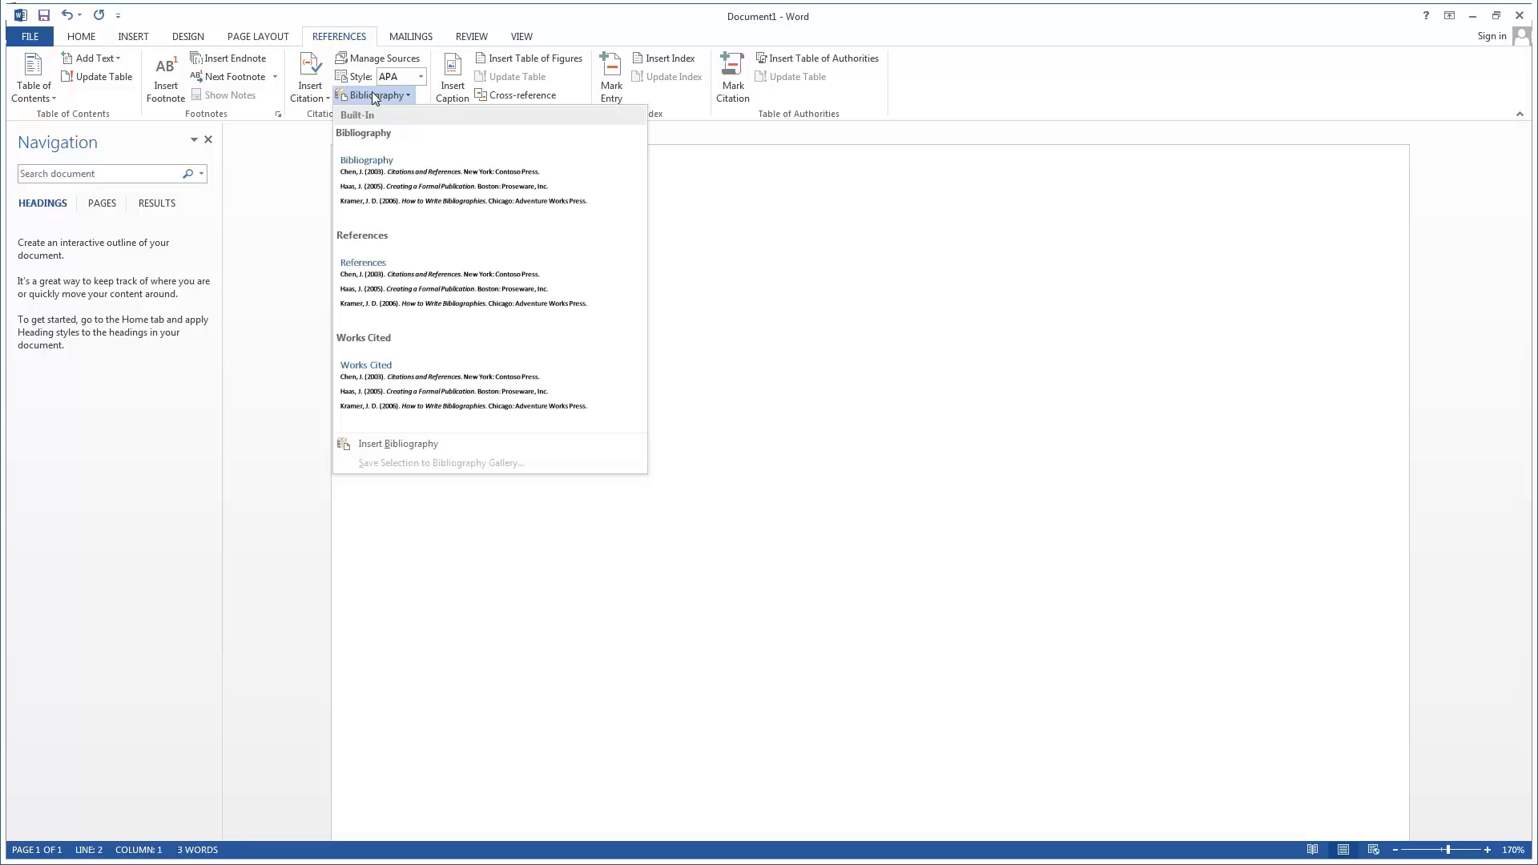
mouse_move(420, 285)
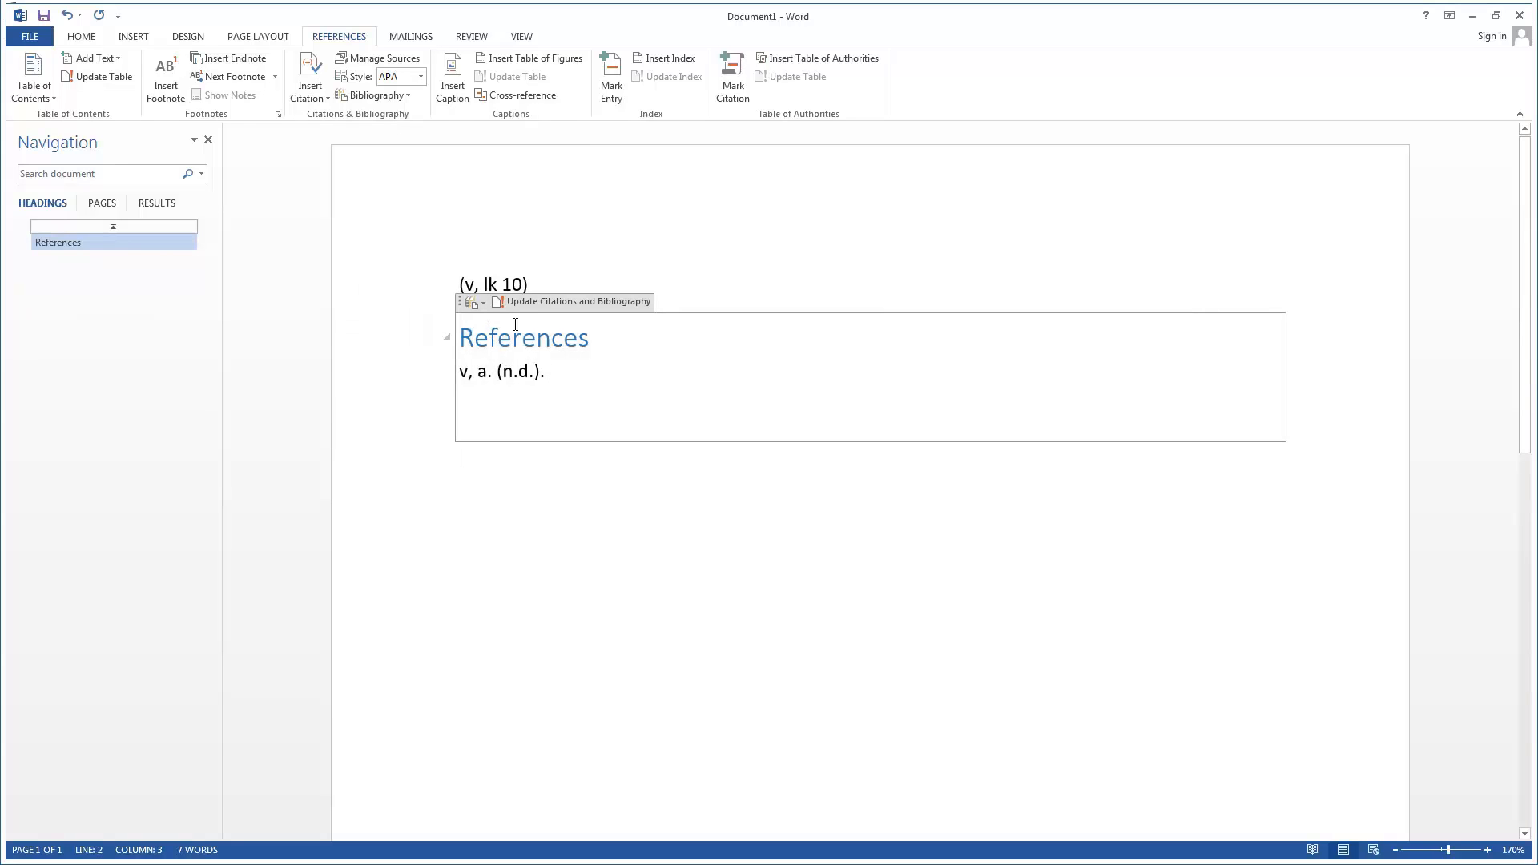
mouse_move(577, 301)
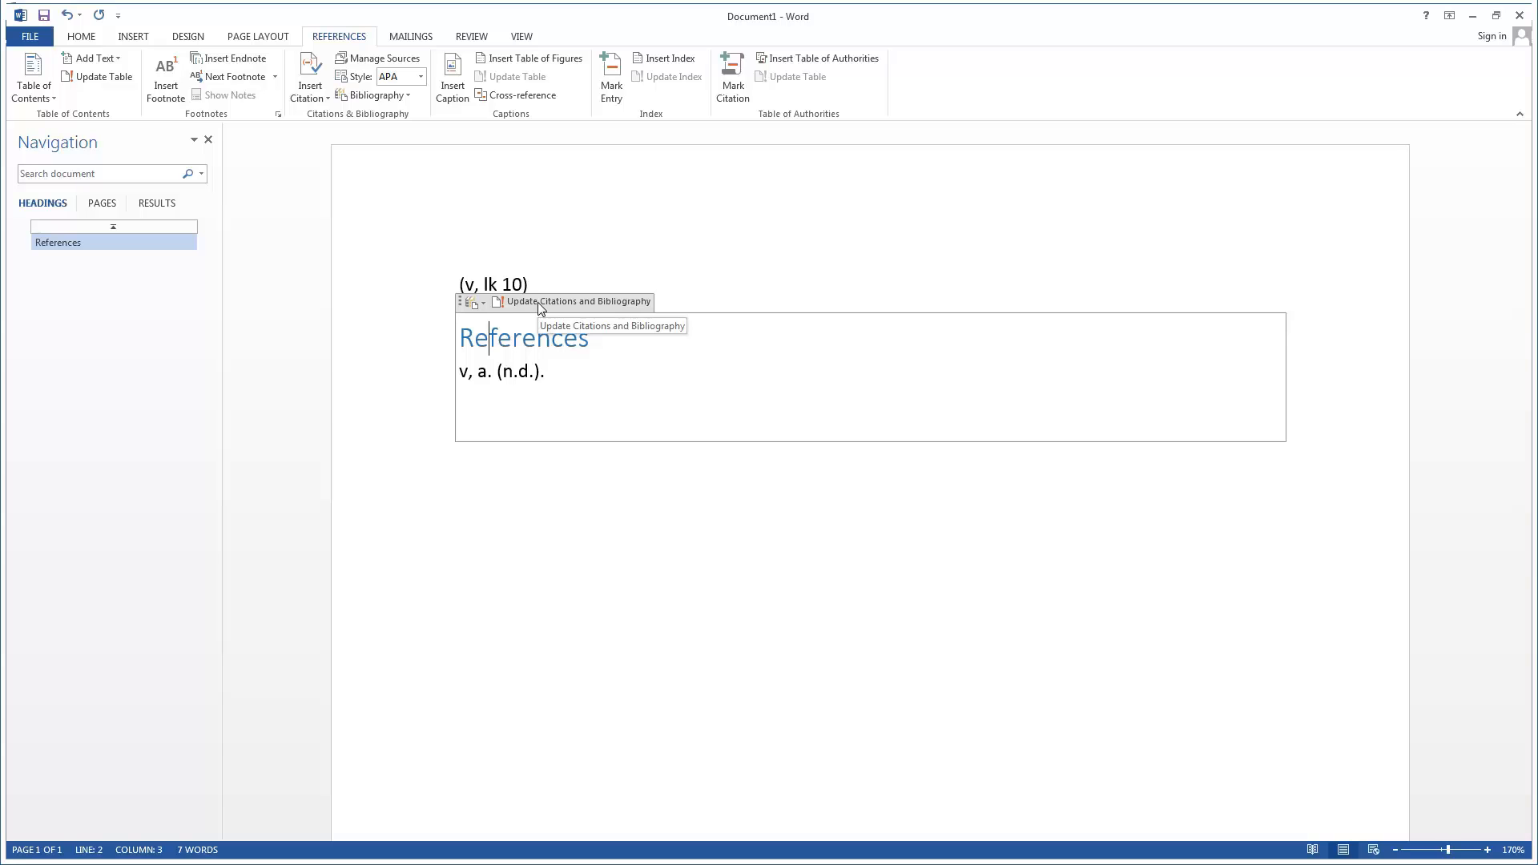
mouse_move(573, 301)
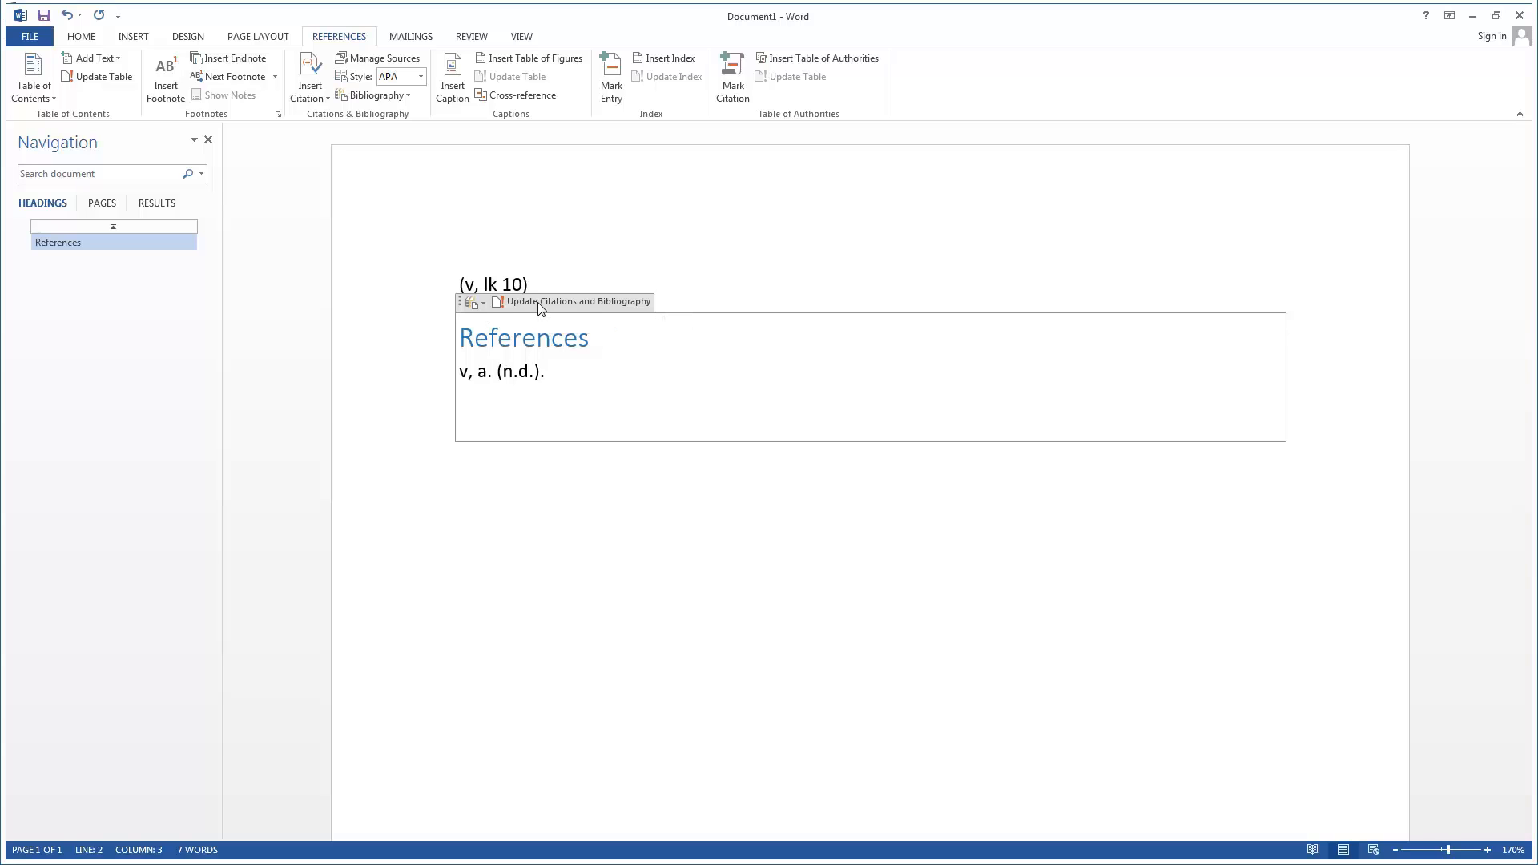